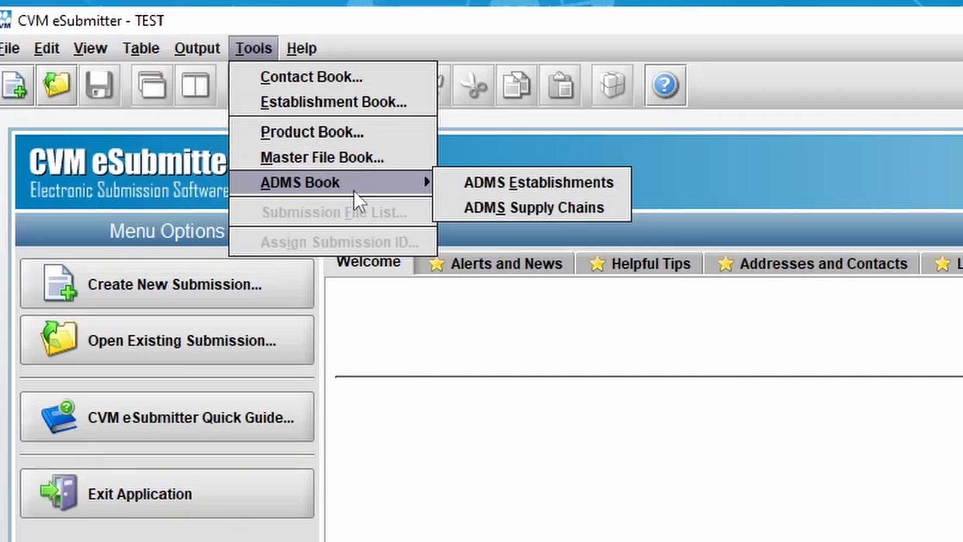
mouse_move(608, 190)
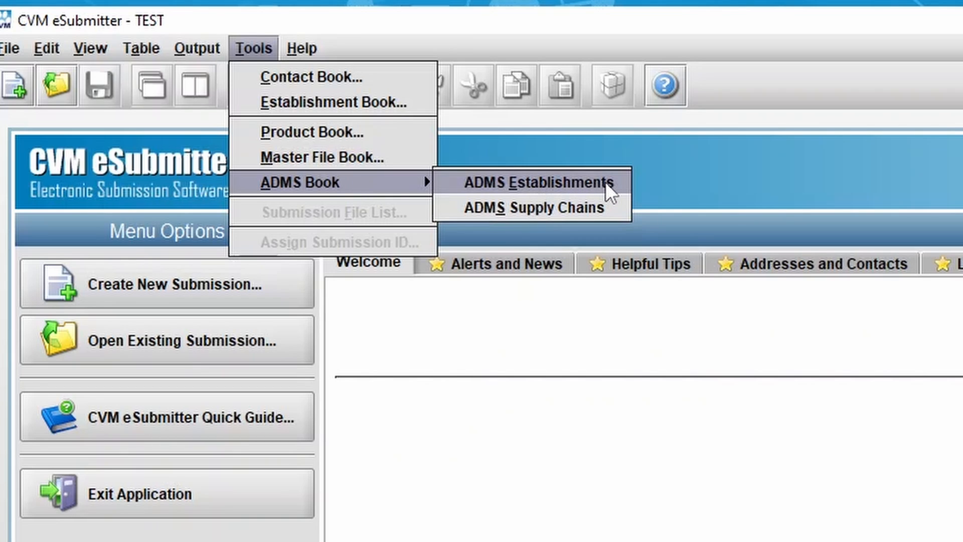
Step: Open the ADMS Establishments list showing the 15 recorded establishments
left_click(547, 183)
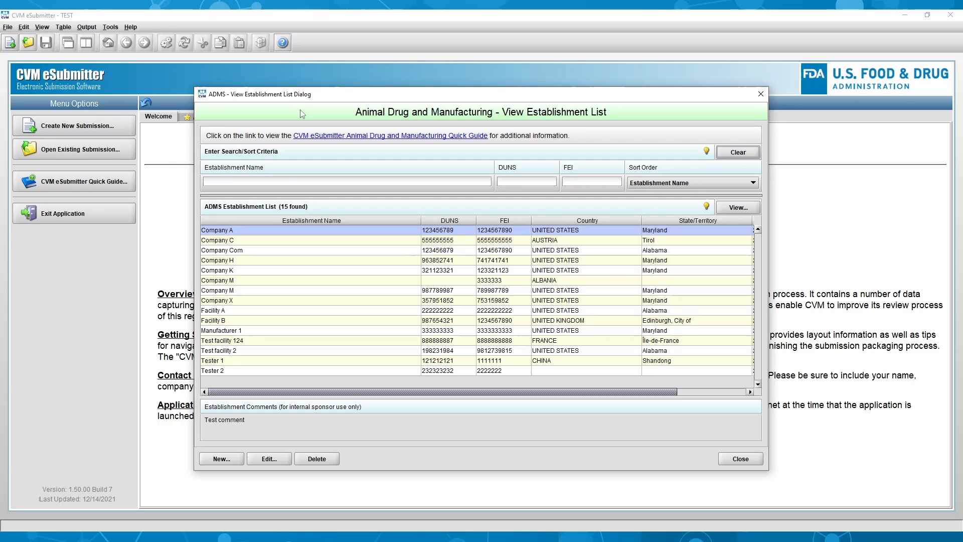
mouse_move(394, 142)
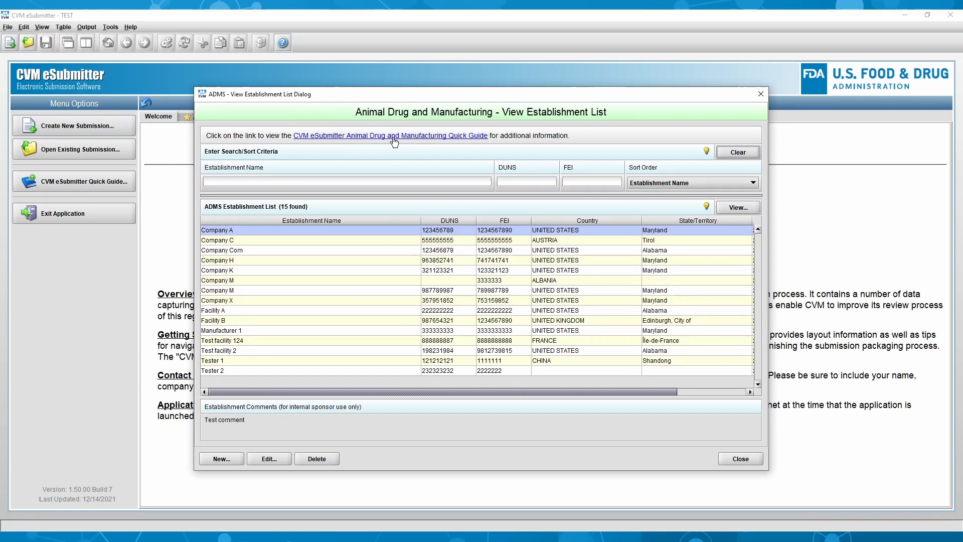
left_click(390, 136)
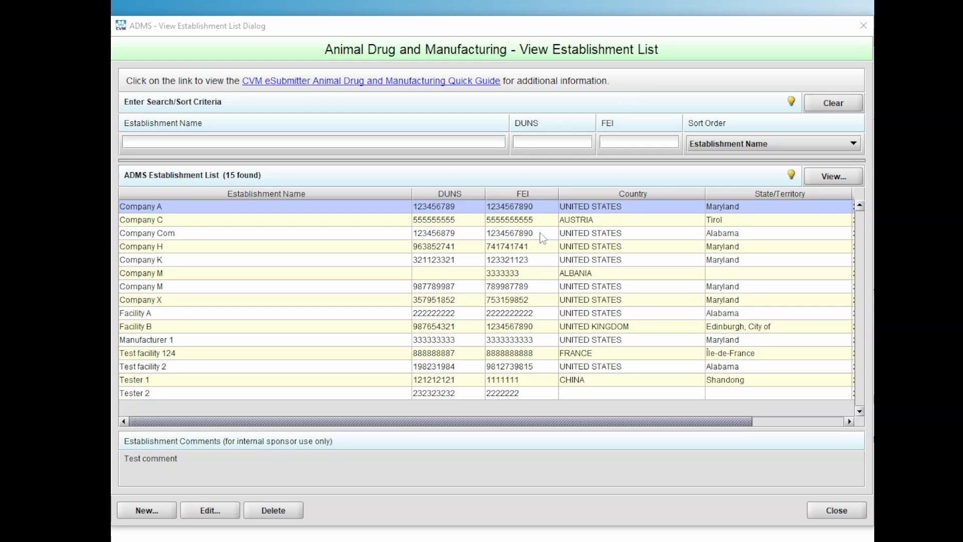
mouse_move(140, 512)
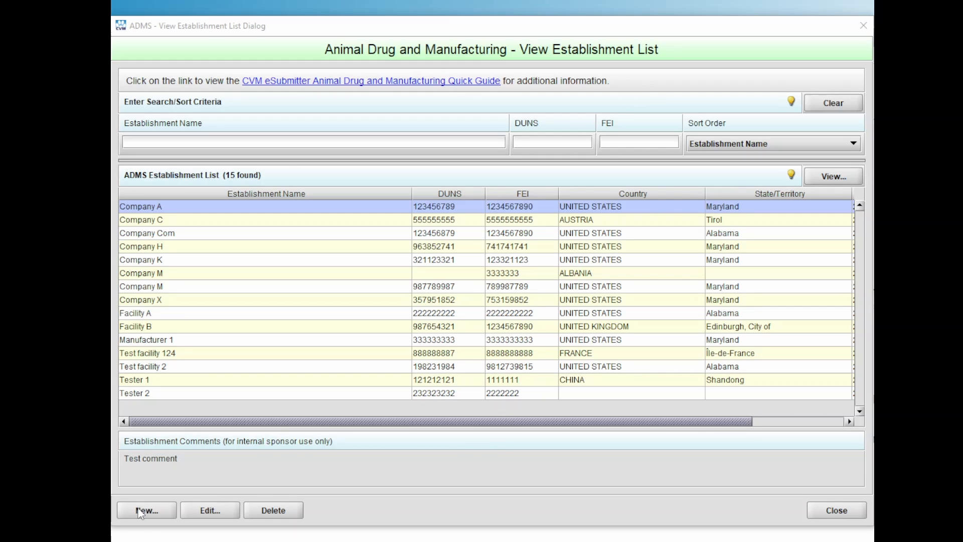
Step: Start a new establishment and review the hints for establishment details and the D&B D-U-N-S Number
left_click(145, 509)
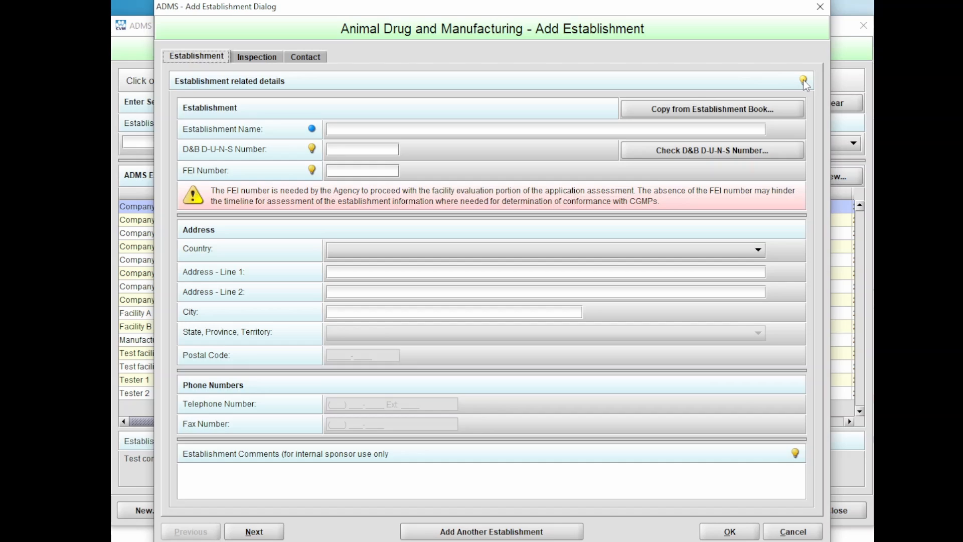
left_click(802, 80)
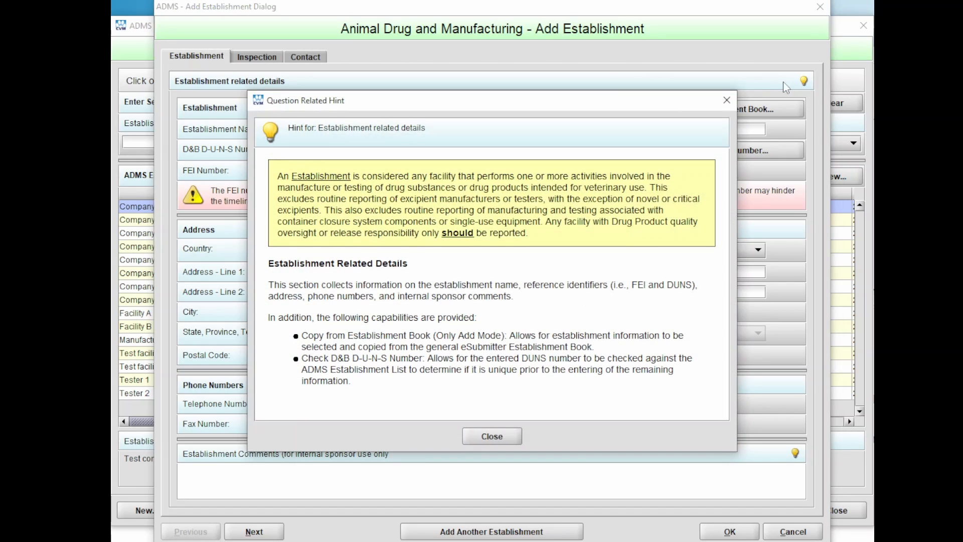
left_click(491, 435)
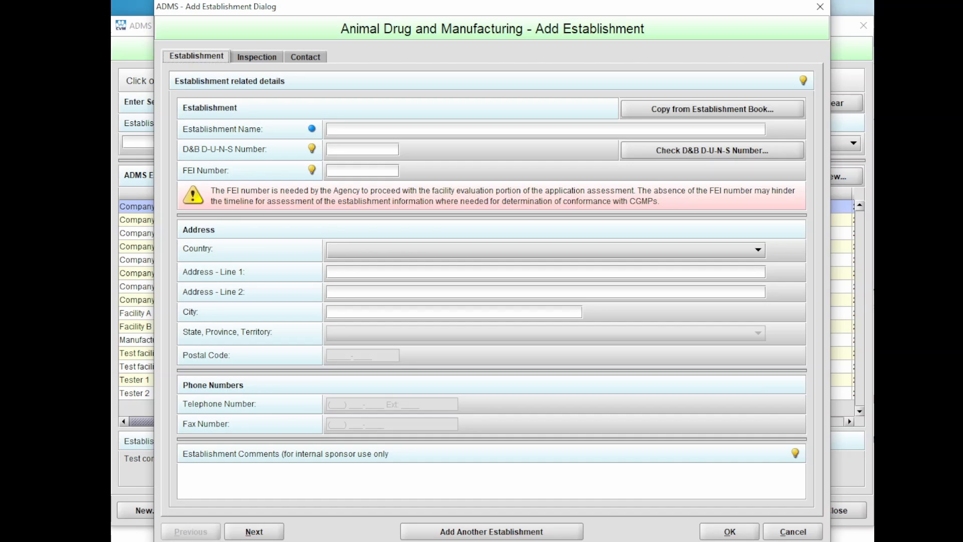
mouse_move(313, 154)
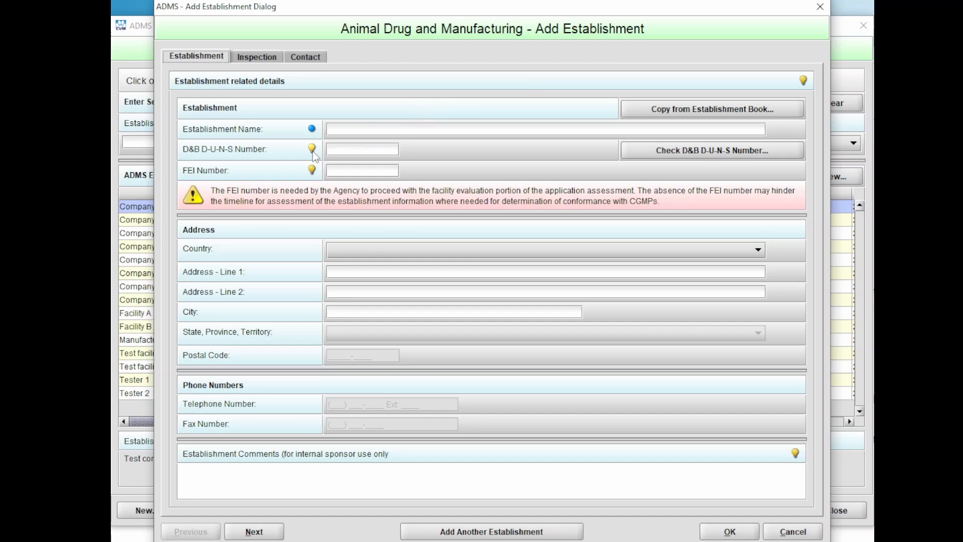
left_click(312, 150)
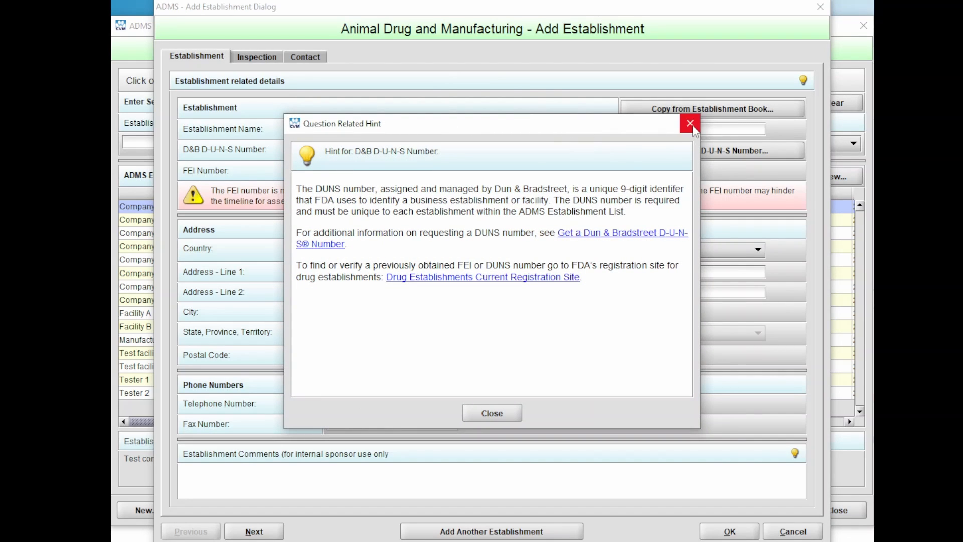
left_click(688, 124)
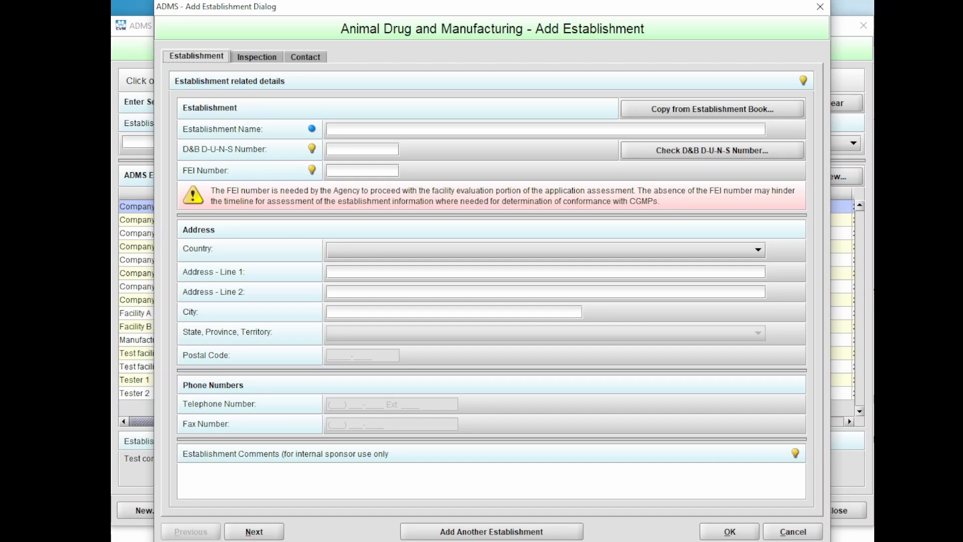
Step: Copy Company Z's details from the establishment book and check its D-U-N-S number is unique
left_click(711, 108)
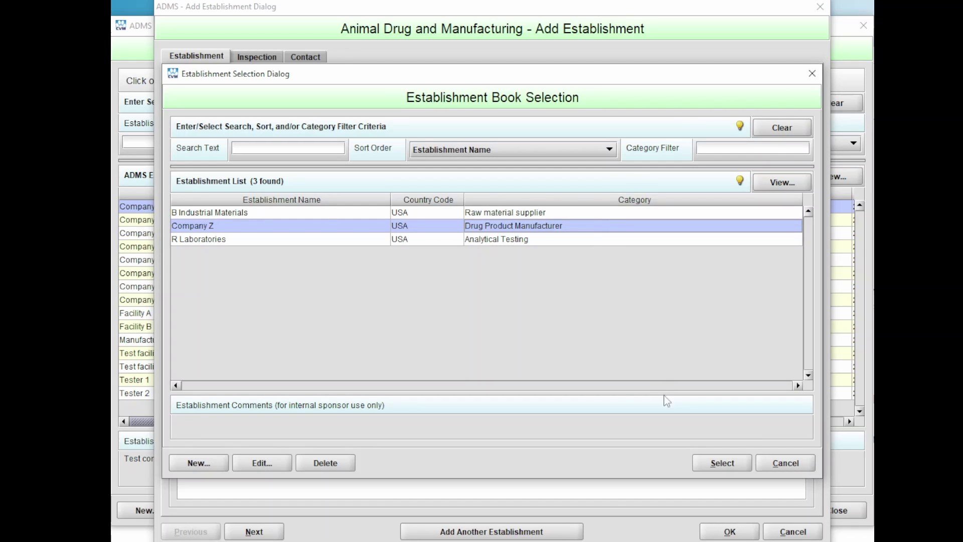
left_click(721, 462)
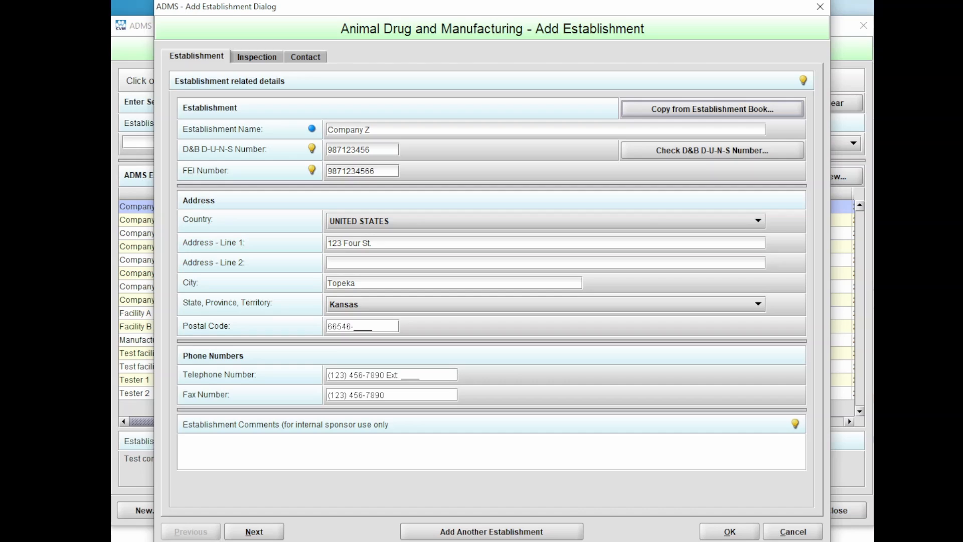
mouse_move(804, 200)
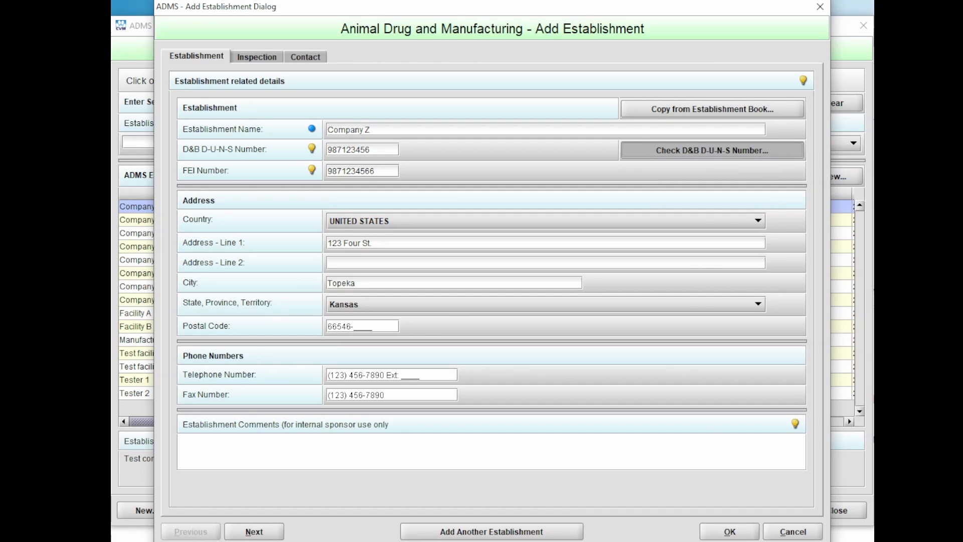
left_click(711, 149)
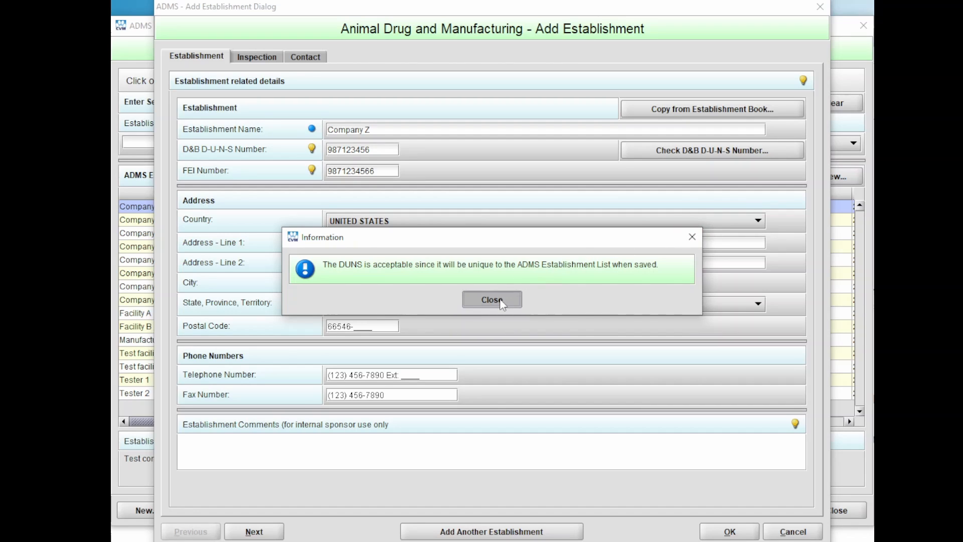
Step: Enter 'Internal Comment' as the establishment comment and continue to the Inspection details
left_click(492, 300)
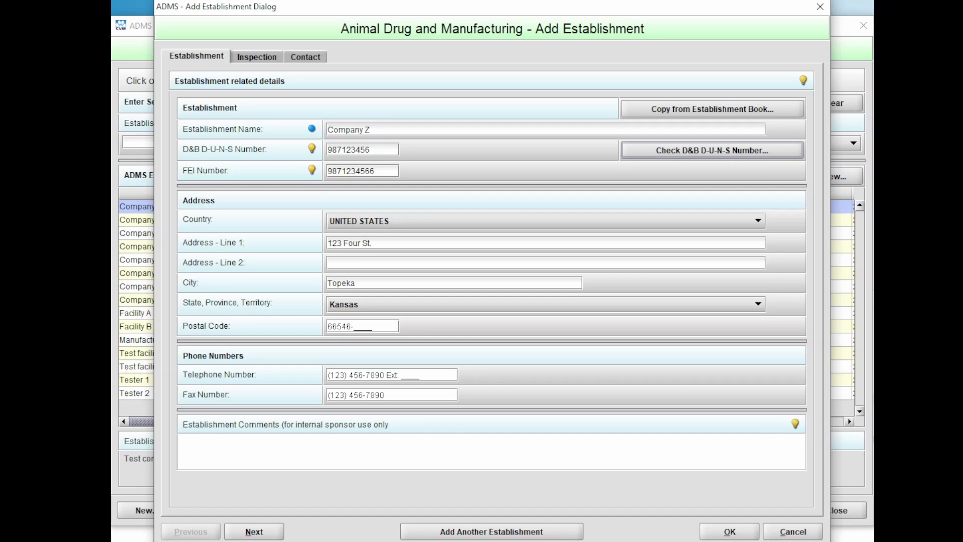
mouse_move(651, 412)
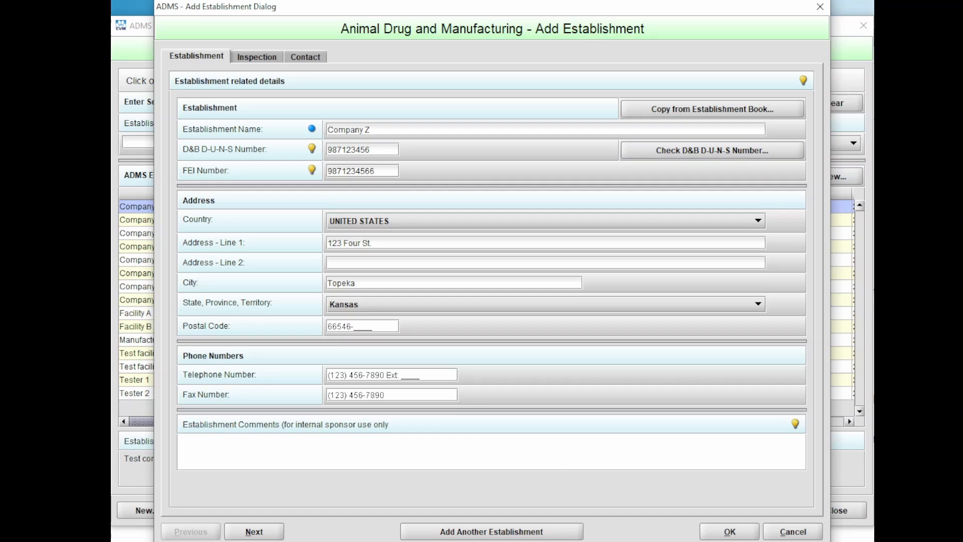
type("Internal Comment")
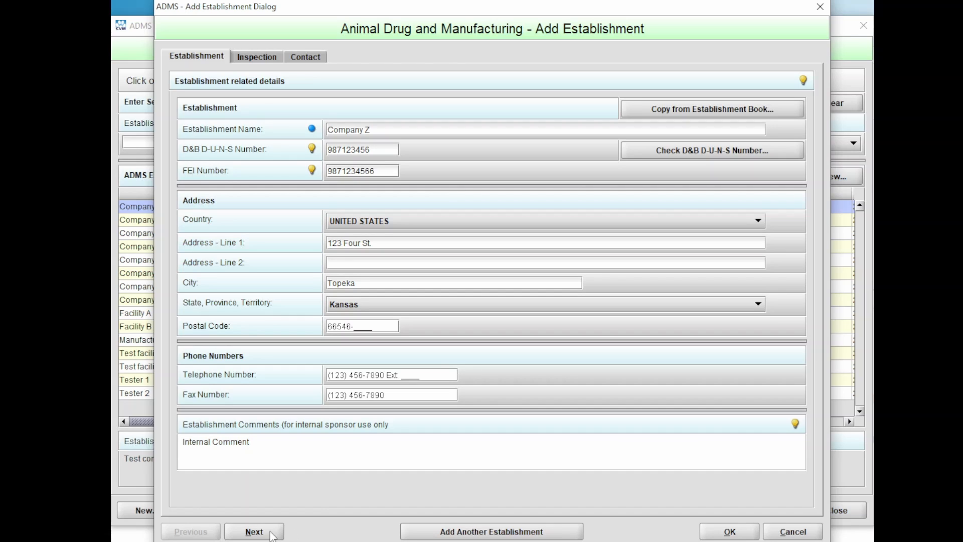
left_click(254, 532)
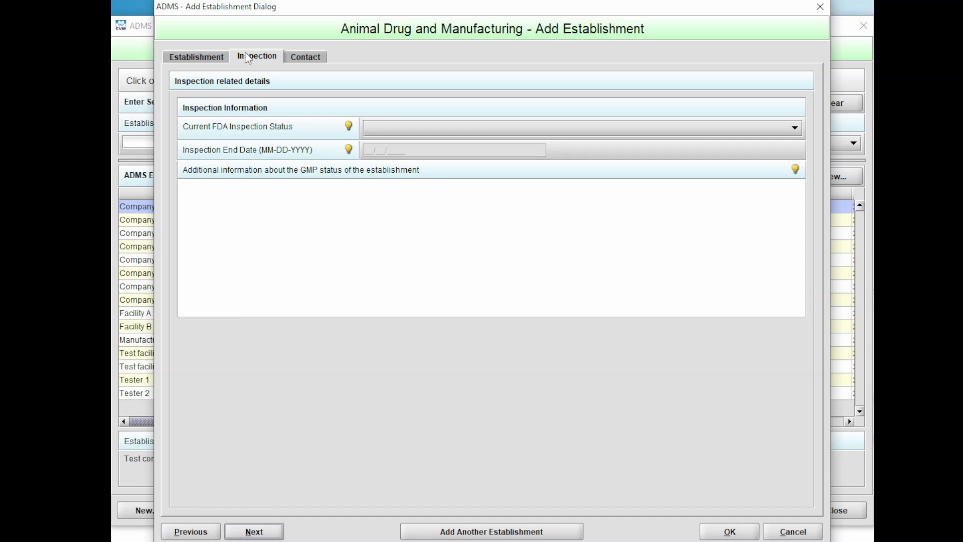
Step: Set the FDA inspection status to NAI with inspection end date 12/15/2021
left_click(196, 56)
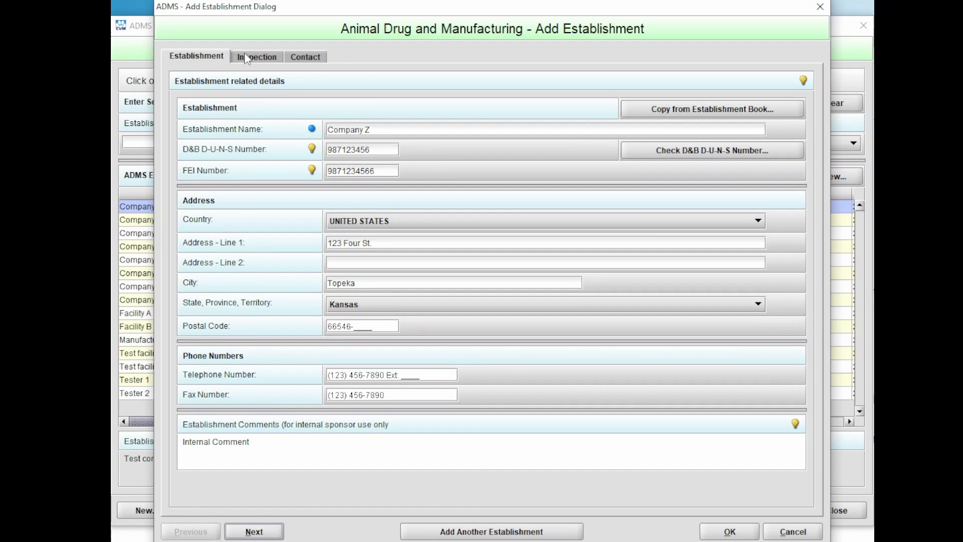
left_click(256, 56)
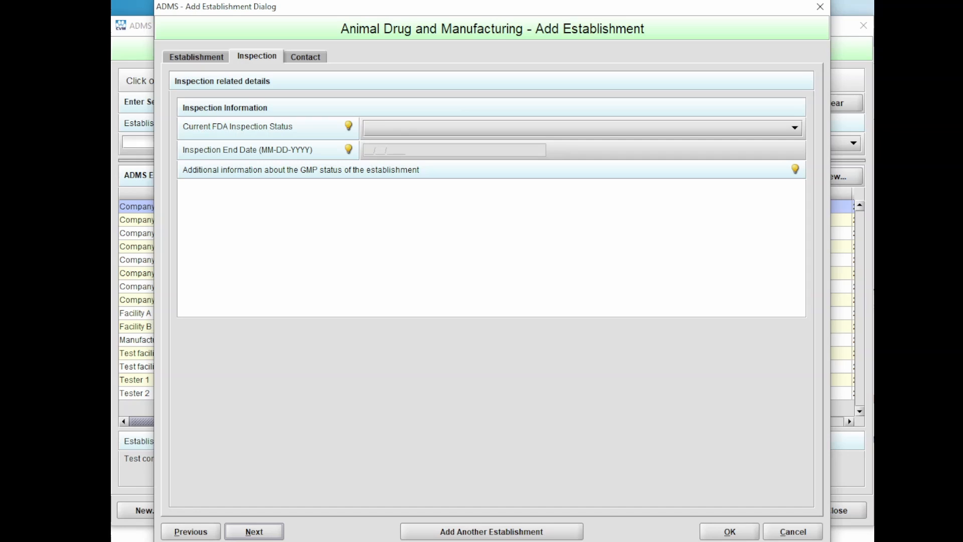
left_click(485, 252)
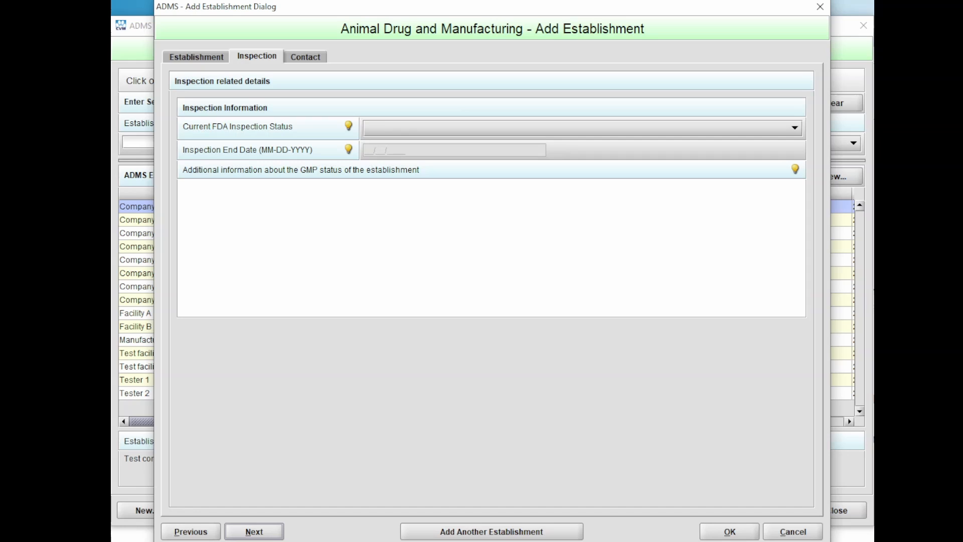
mouse_move(263, 145)
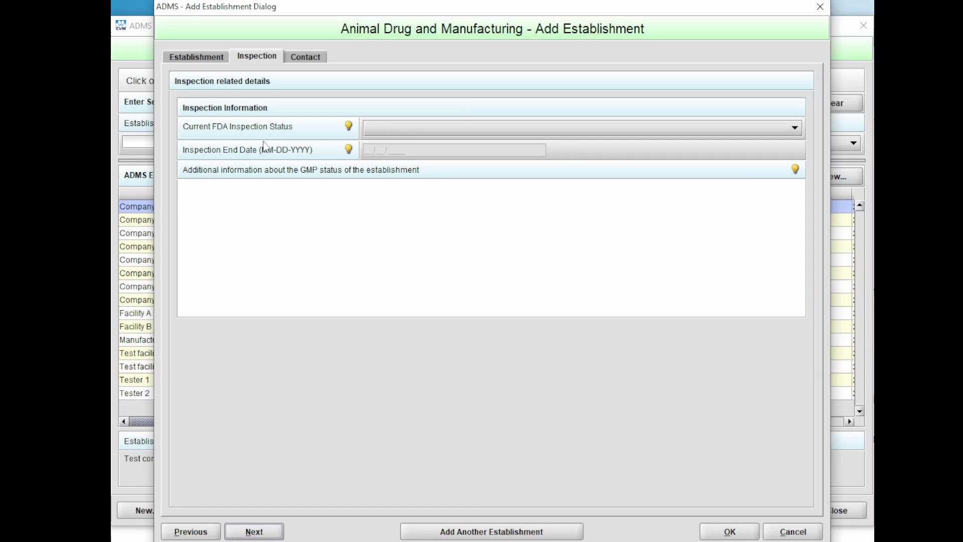
left_click(348, 126)
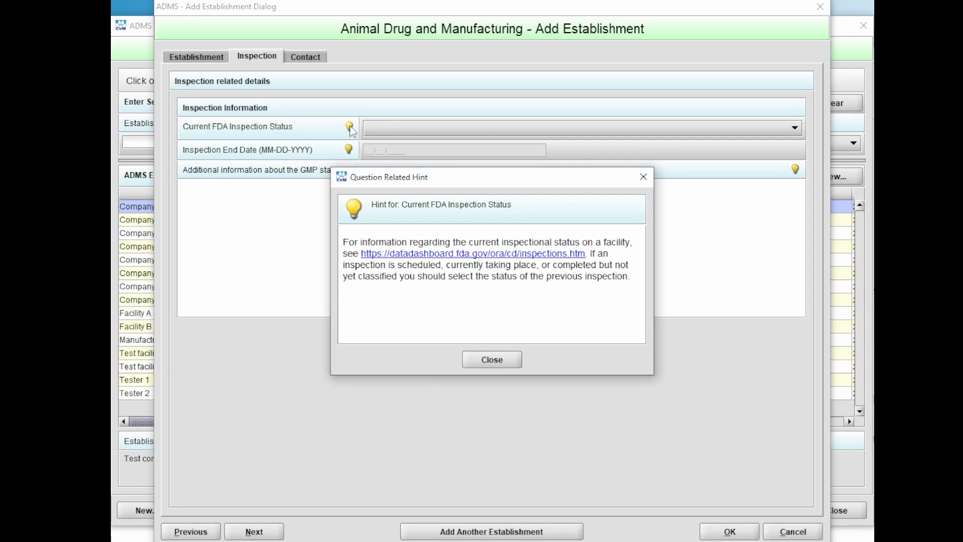
mouse_move(621, 164)
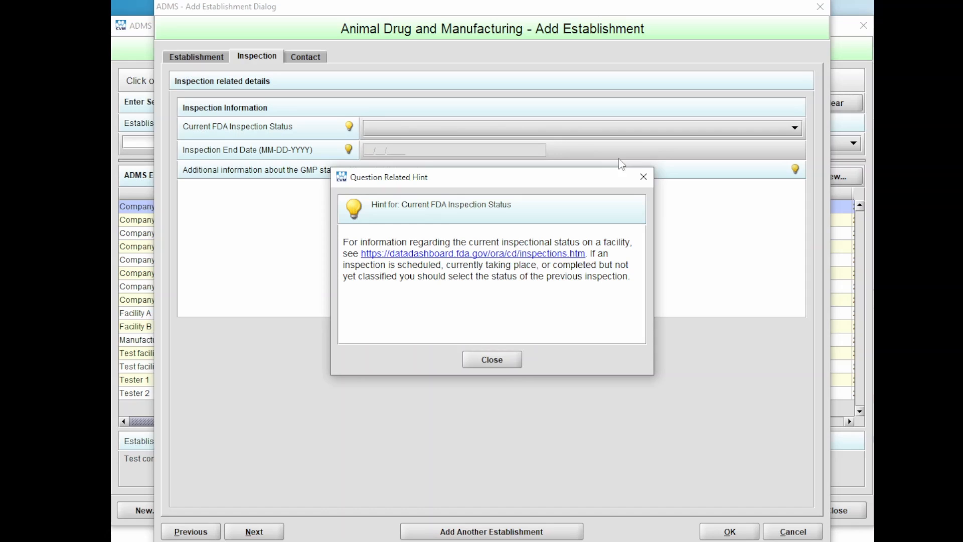
left_click(492, 359)
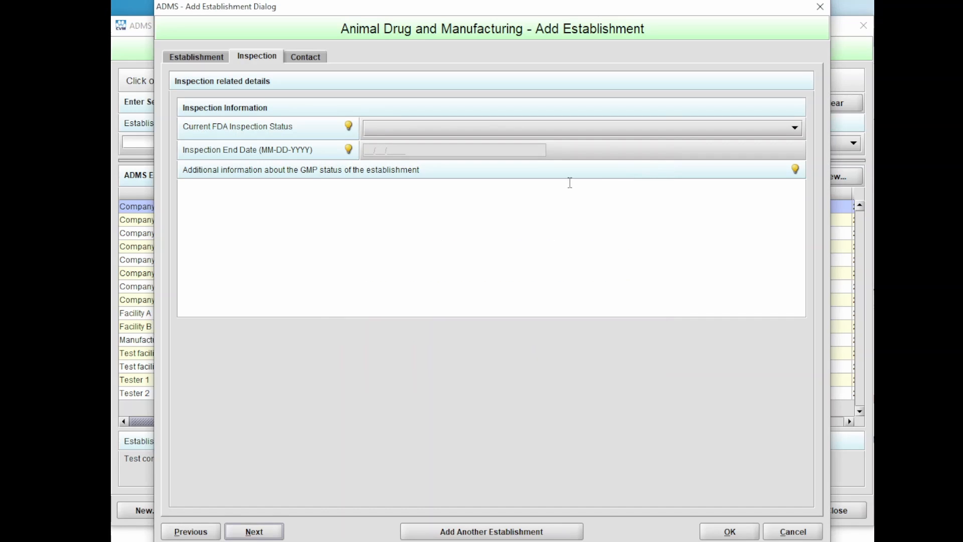
left_click(792, 127)
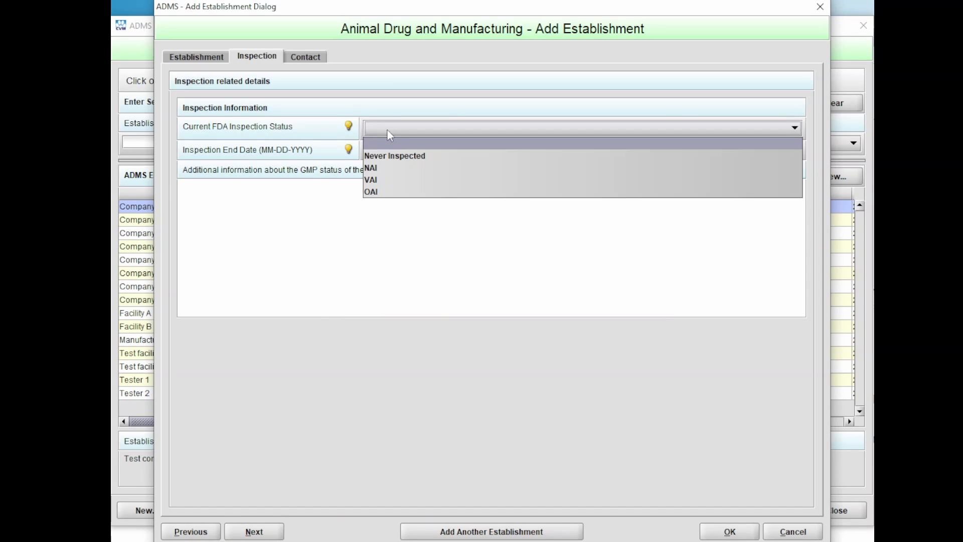
left_click(370, 167)
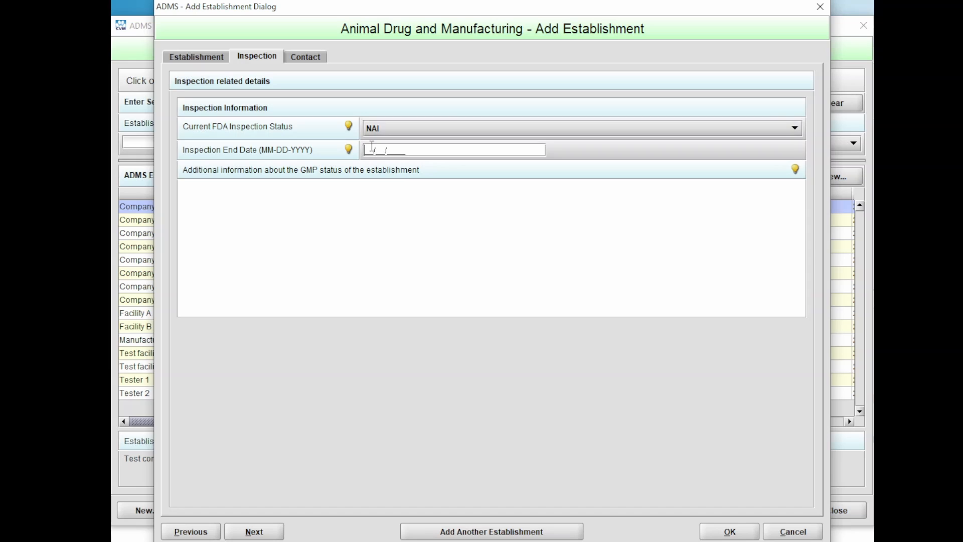
type("12/15/")
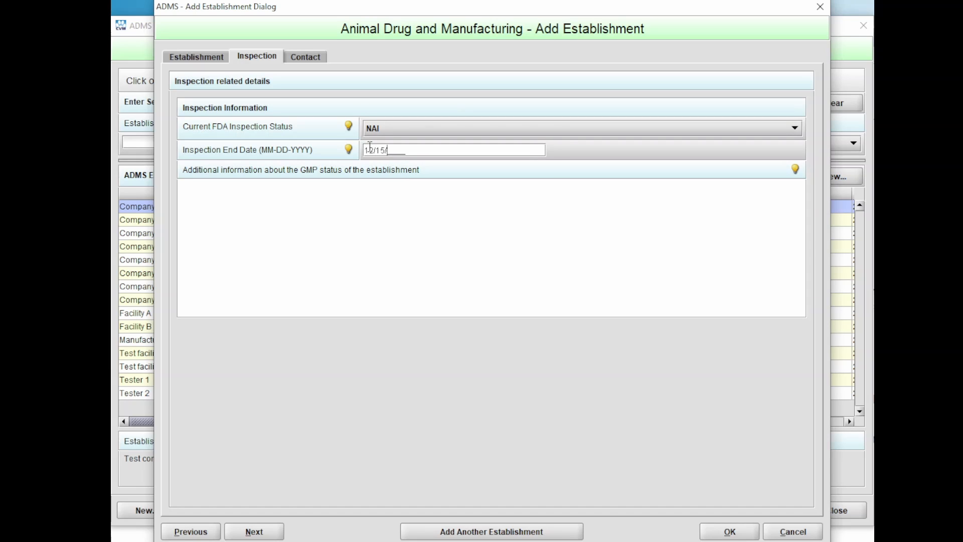
type("2021")
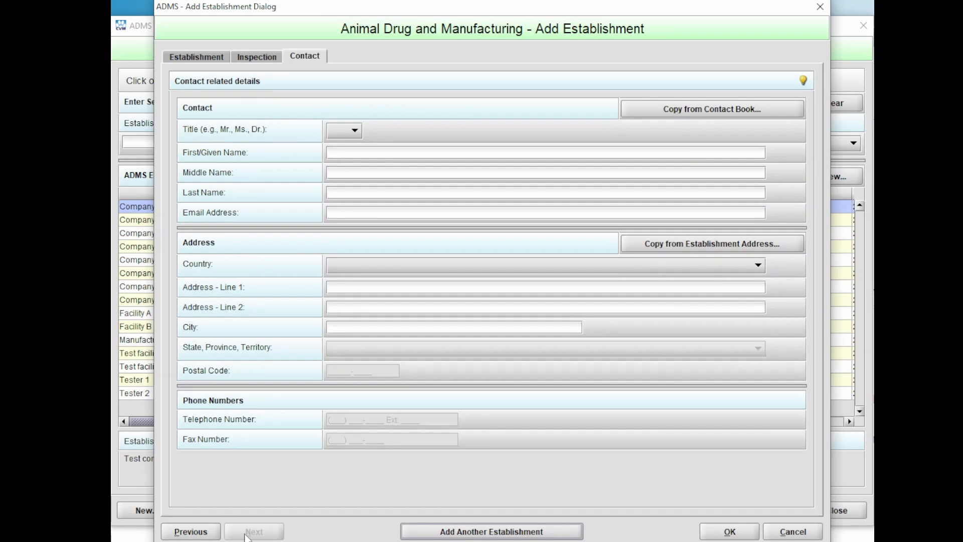
mouse_move(267, 239)
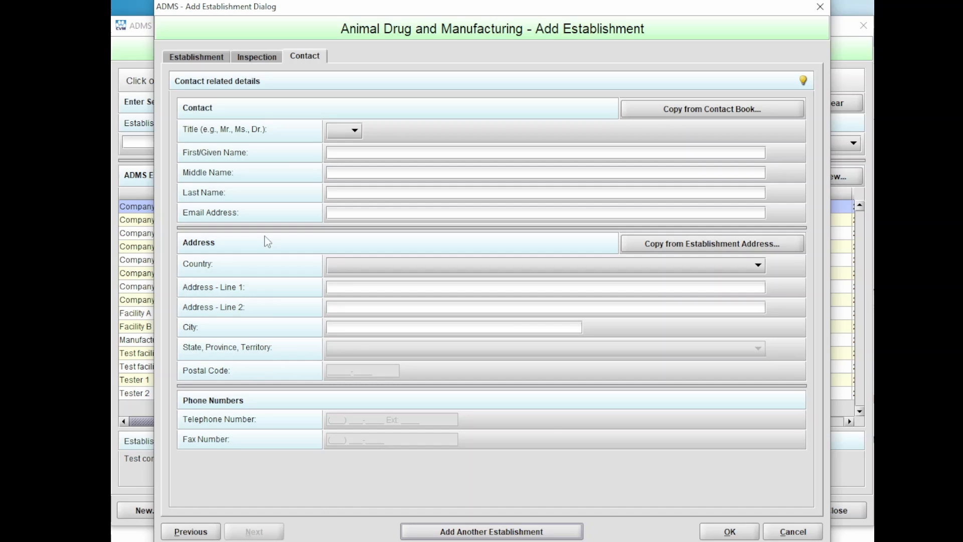
left_click(256, 56)
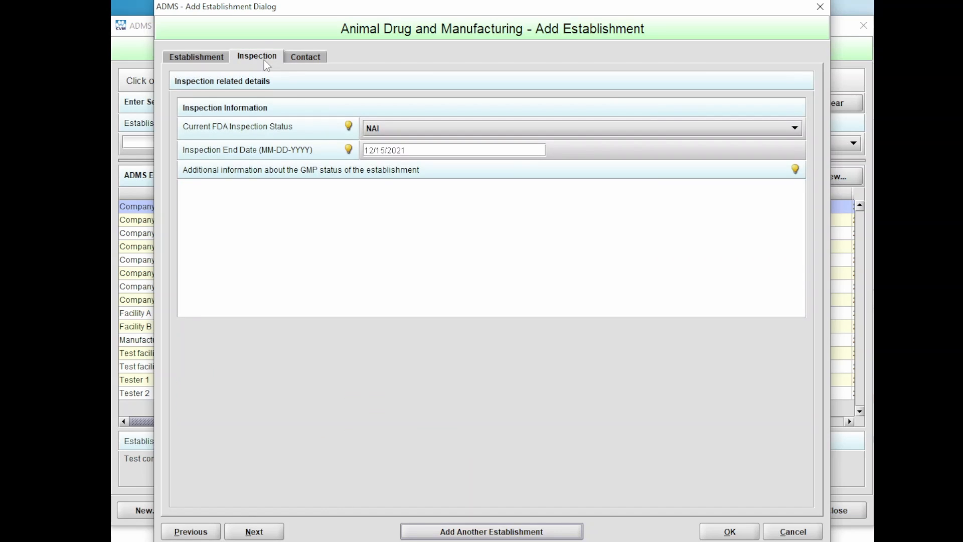
left_click(305, 57)
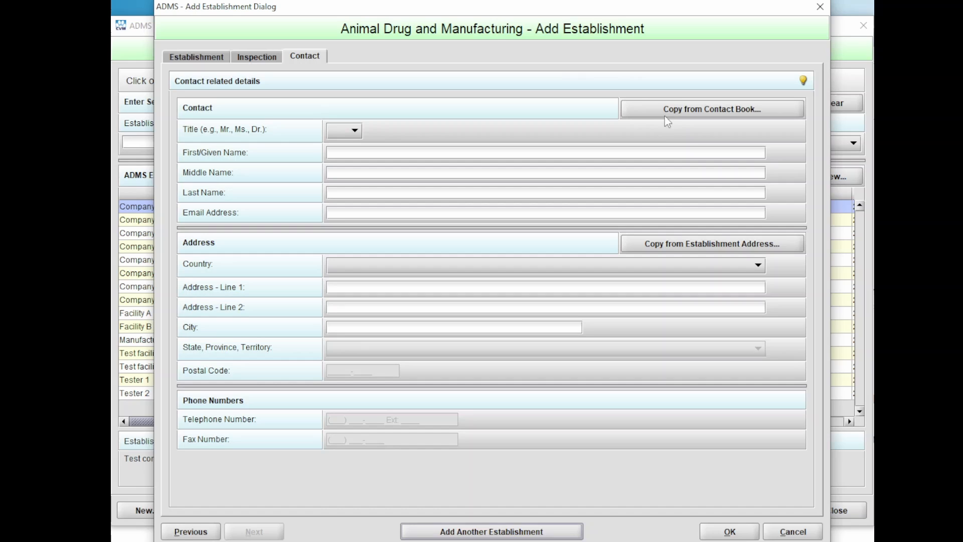
Step: Fill the contact with the first contact-book entry and copy the establishment address into it
left_click(713, 109)
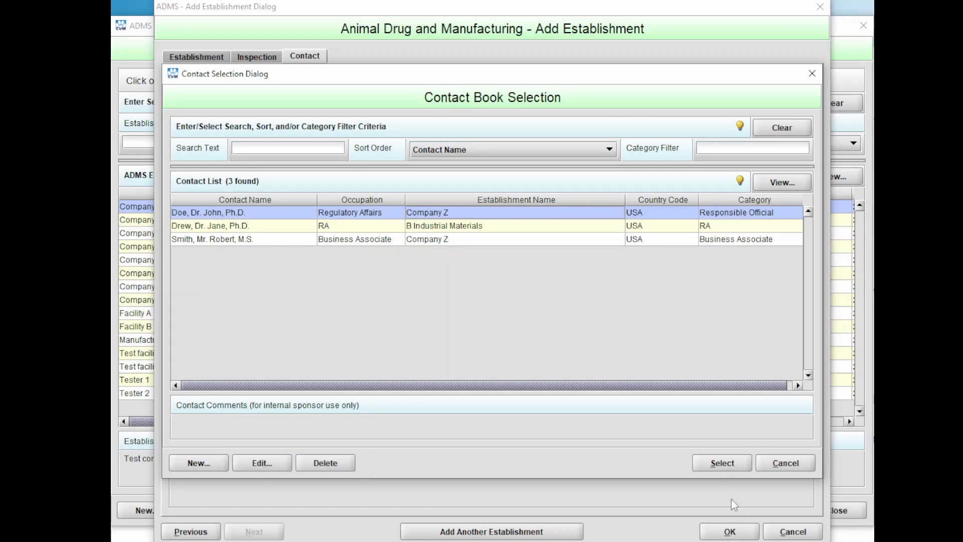
left_click(721, 462)
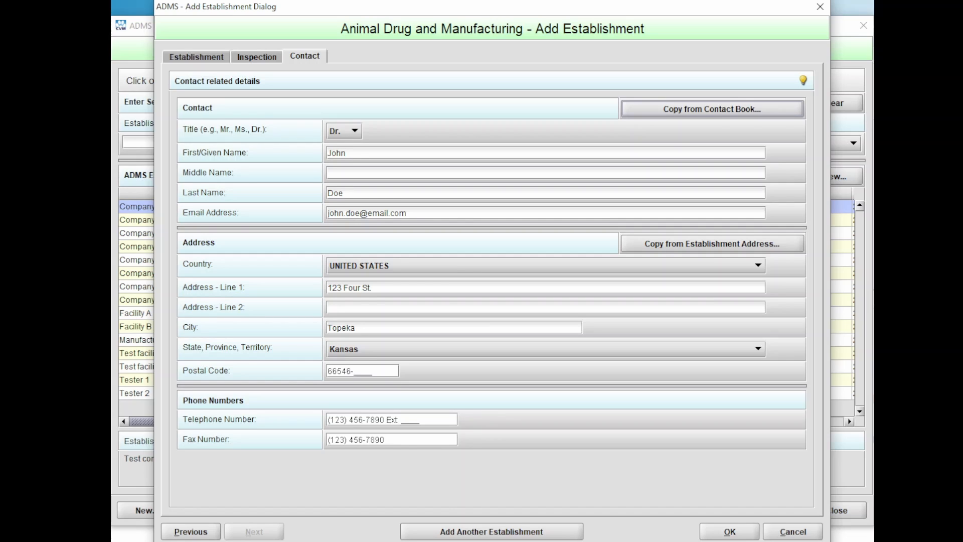
left_click(712, 243)
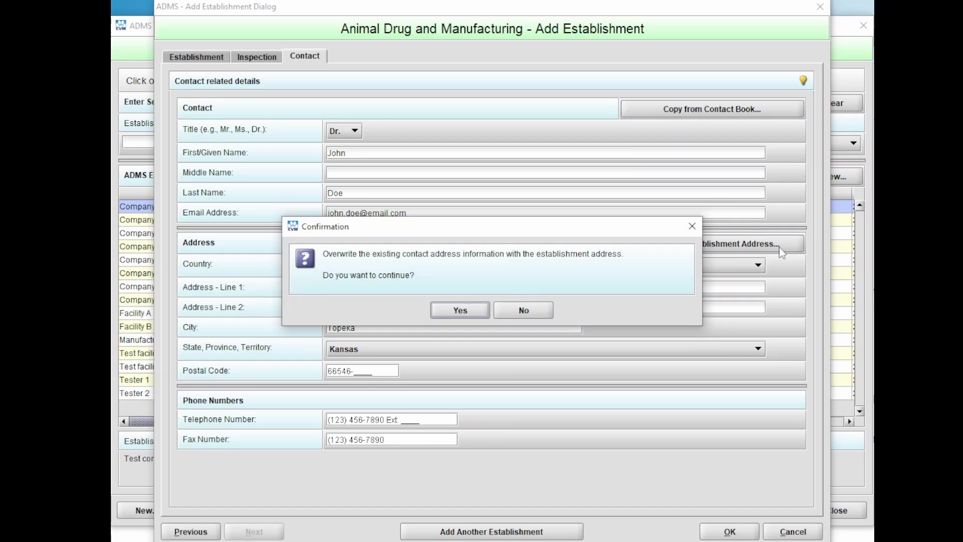
mouse_move(524, 310)
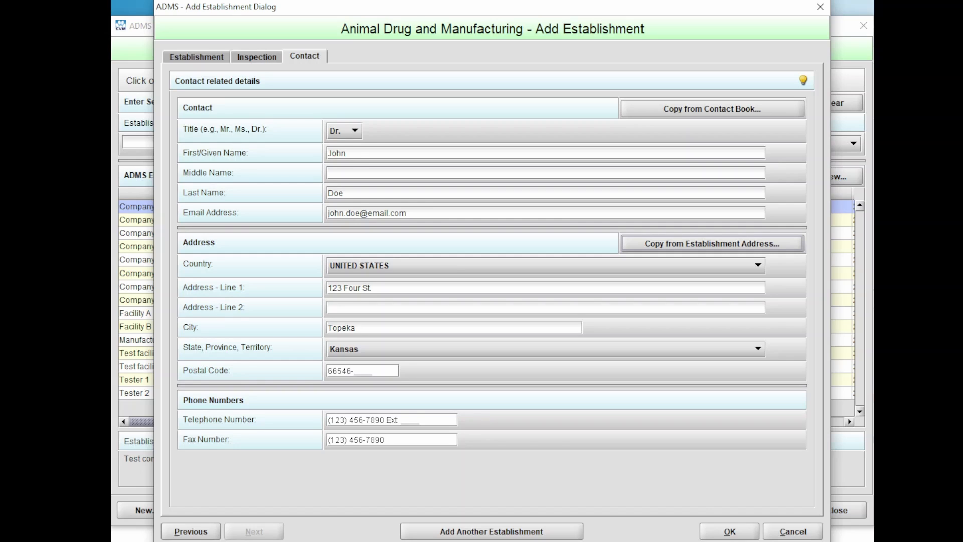
mouse_move(540, 538)
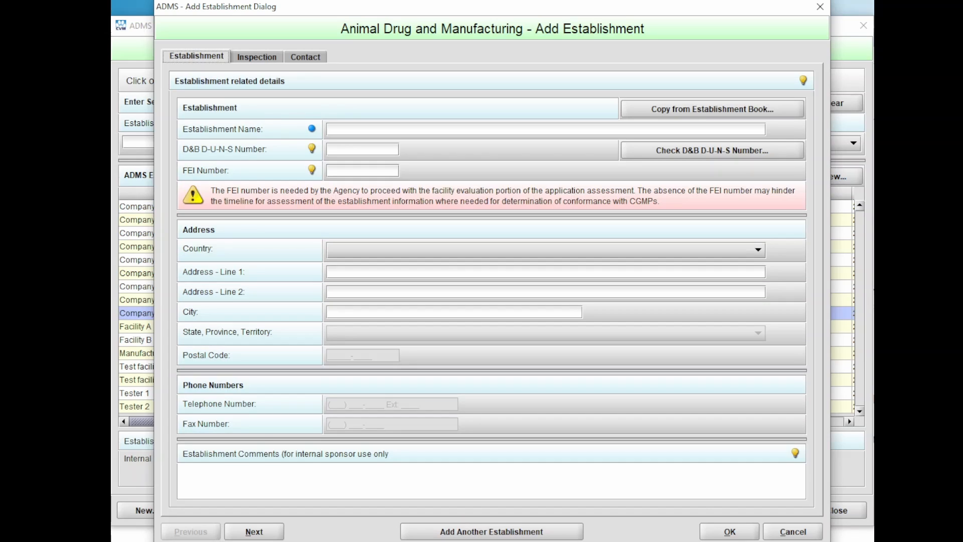
Step: Name the establishment Company CV and save it despite the missing-responses warning
type("Company CV")
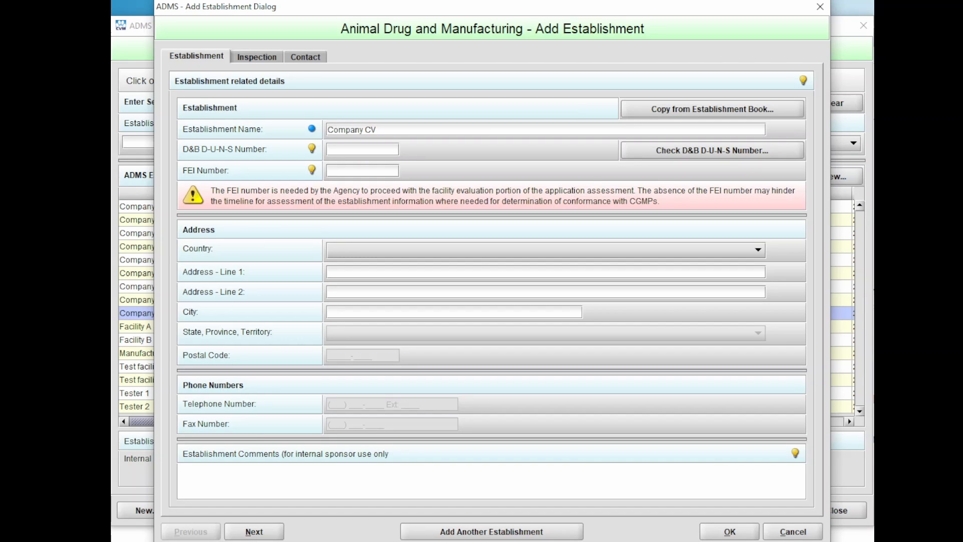
left_click(728, 530)
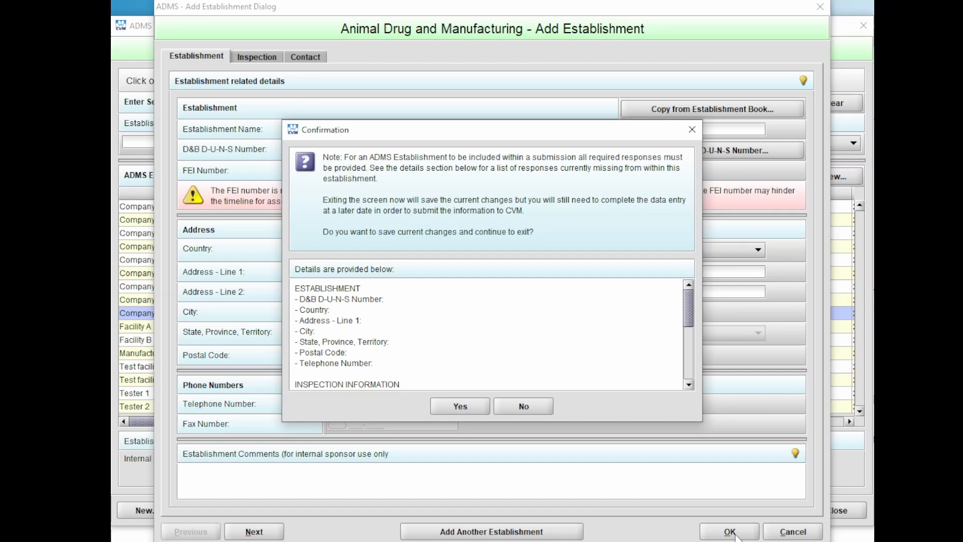
mouse_move(477, 419)
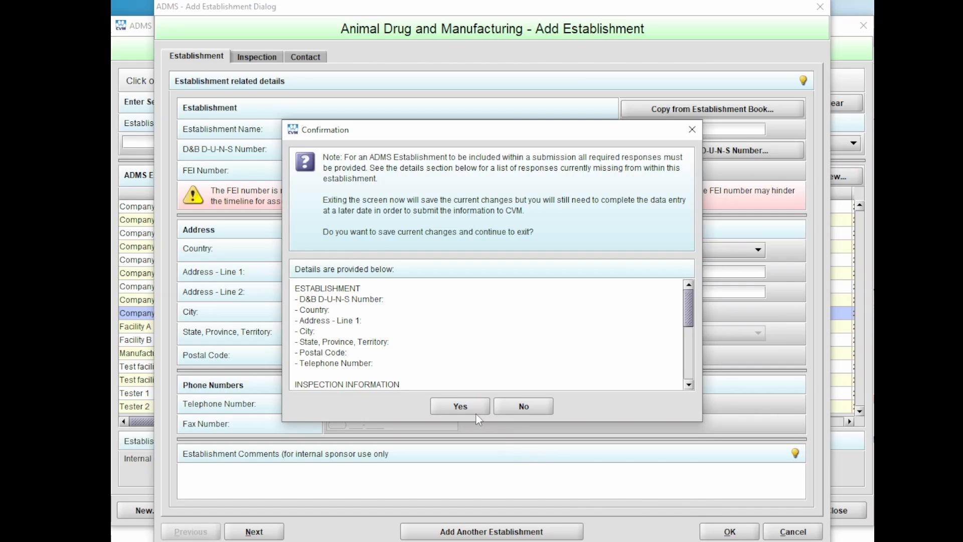
left_click(459, 406)
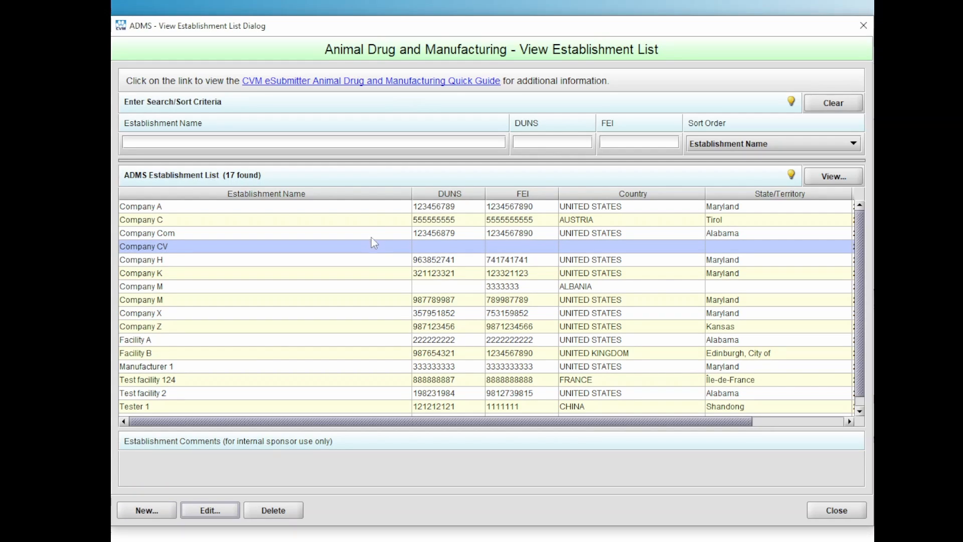
mouse_move(332, 338)
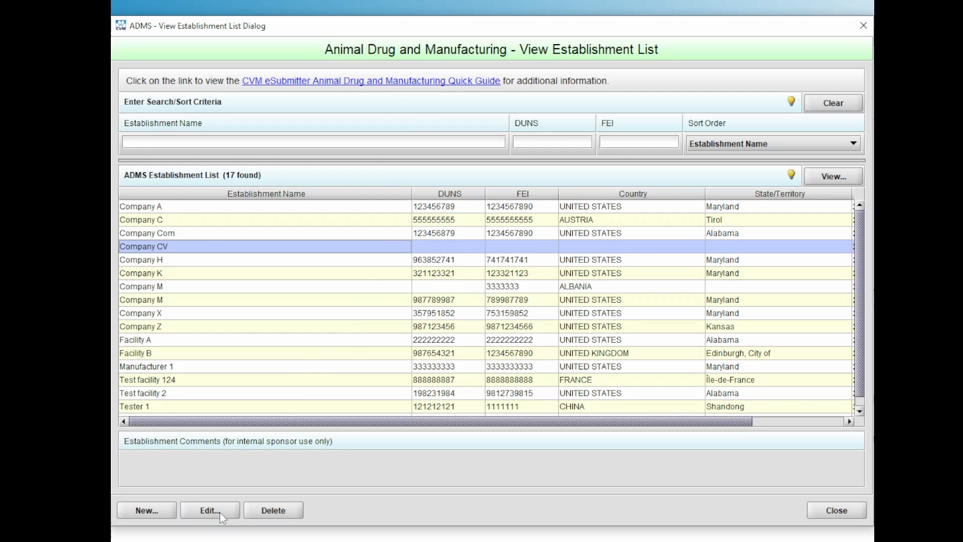
Step: Edit Company CV to add the comment 'Establishment comment' and save it
left_click(209, 509)
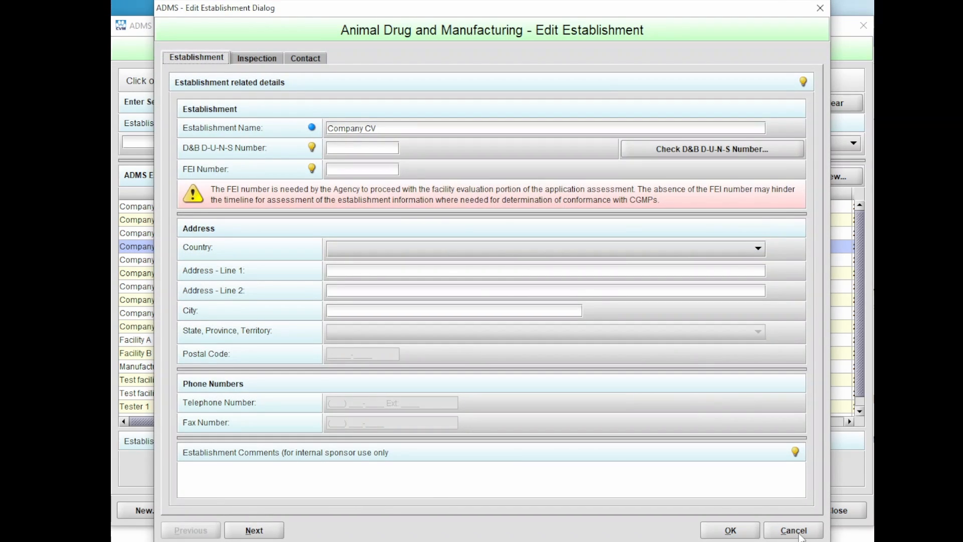
left_click(792, 530)
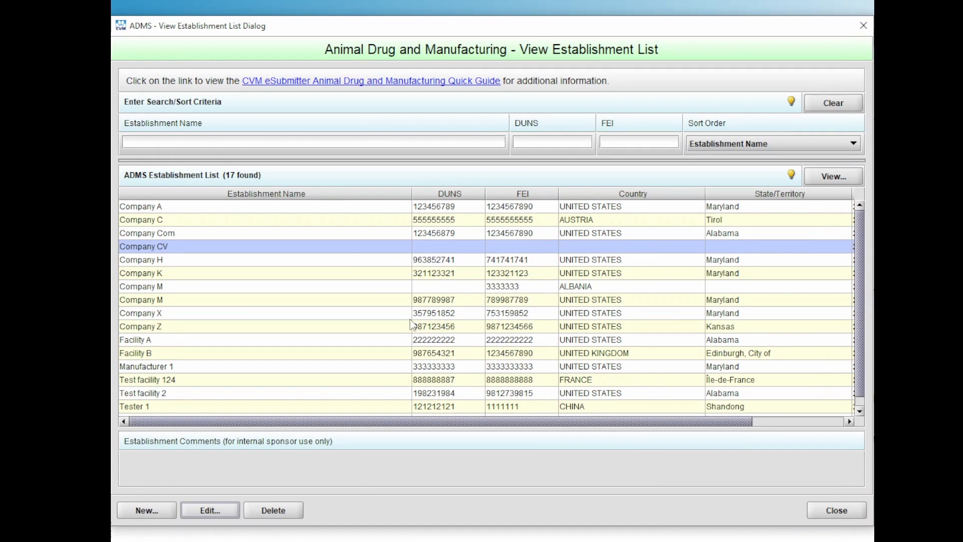
left_click(209, 510)
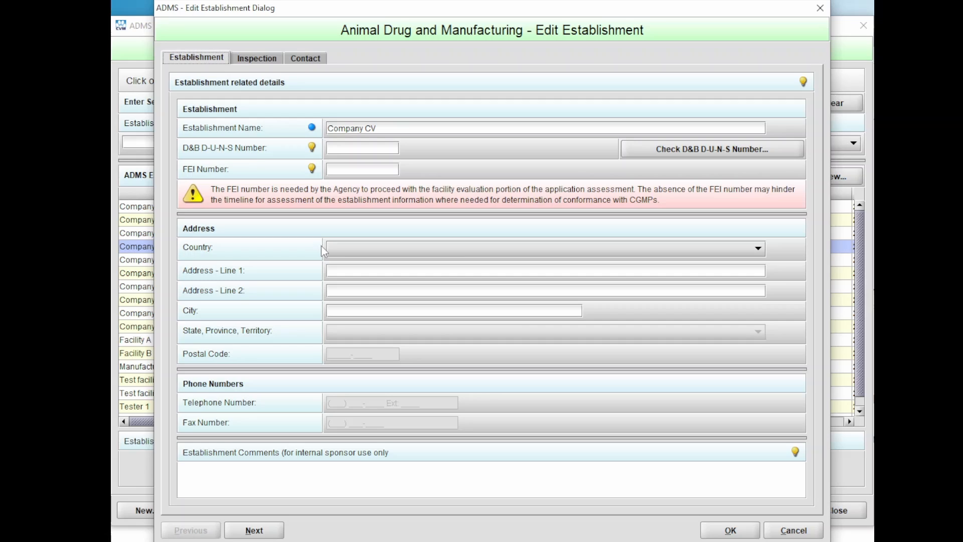
mouse_move(324, 295)
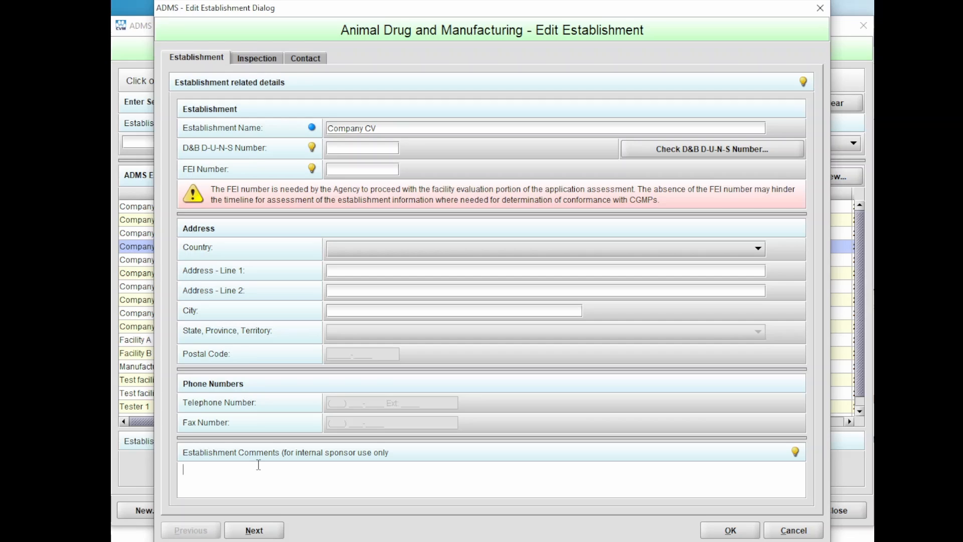
type("Establishment comment")
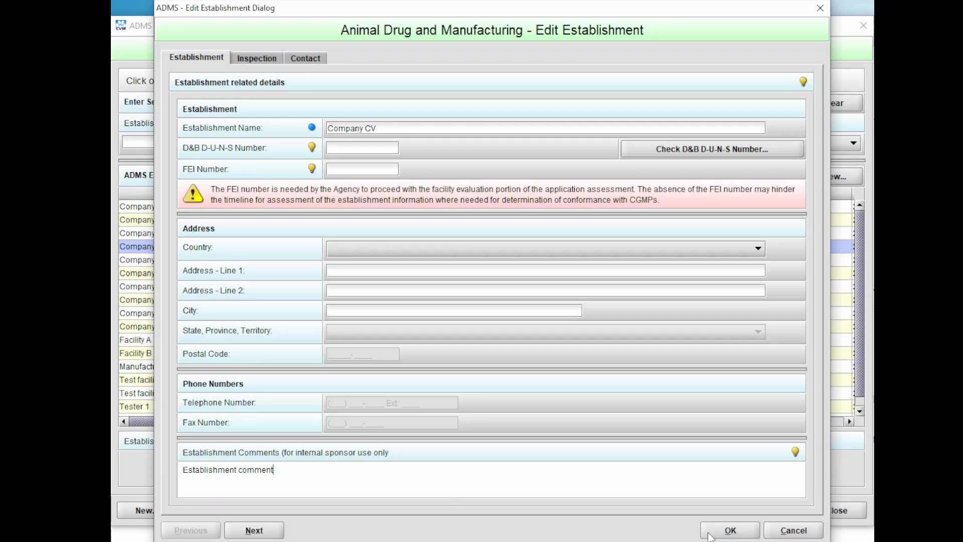
left_click(730, 530)
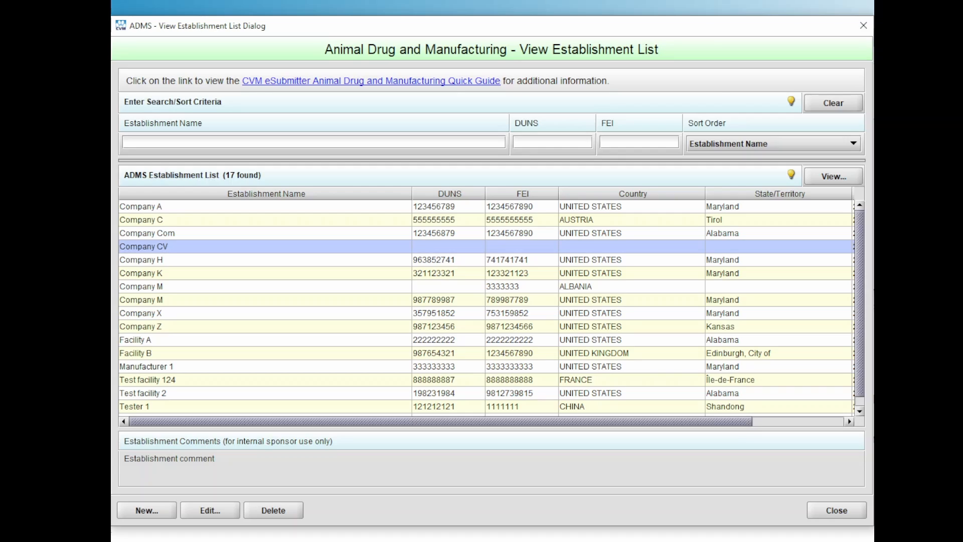
mouse_move(478, 478)
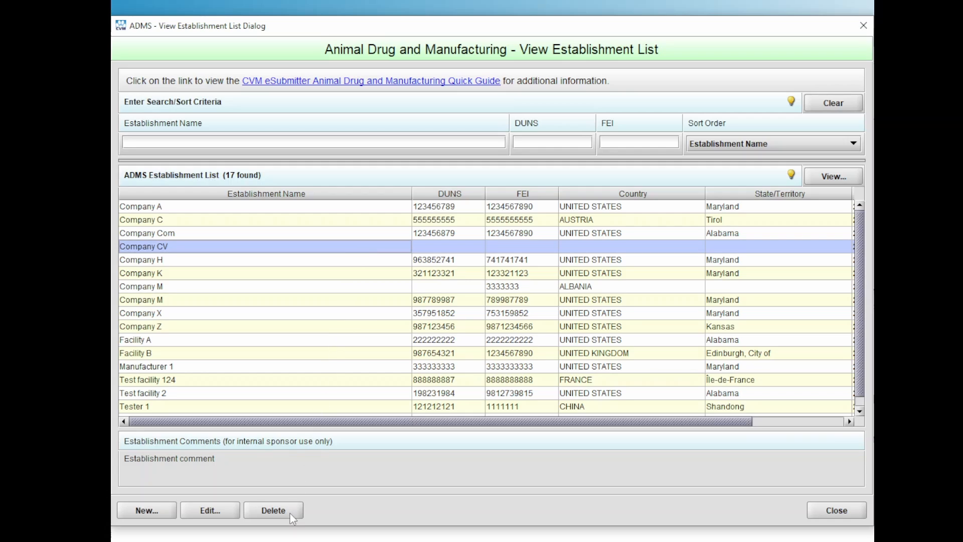
Step: Delete Company CV and confirm, leaving 16 establishments in the list
left_click(273, 510)
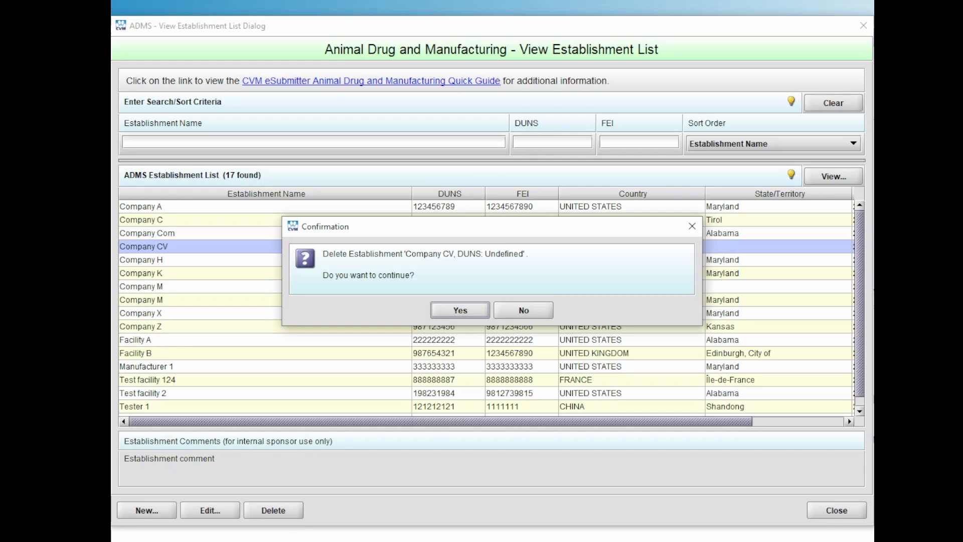
mouse_move(425, 410)
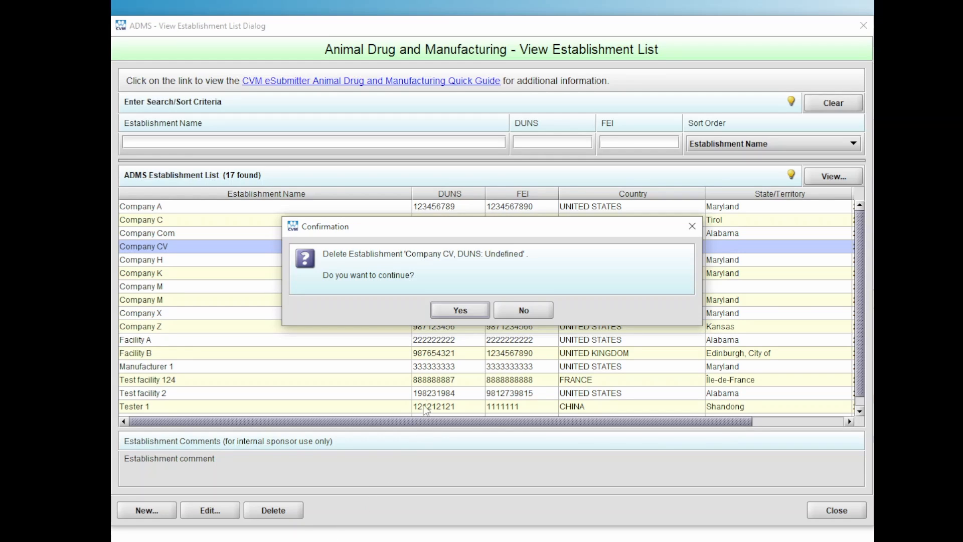
left_click(522, 310)
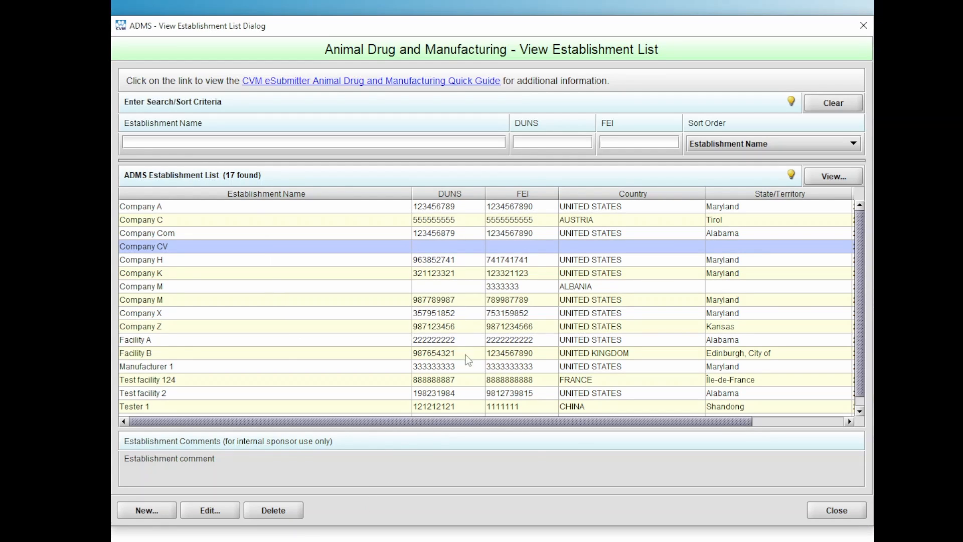
left_click(273, 510)
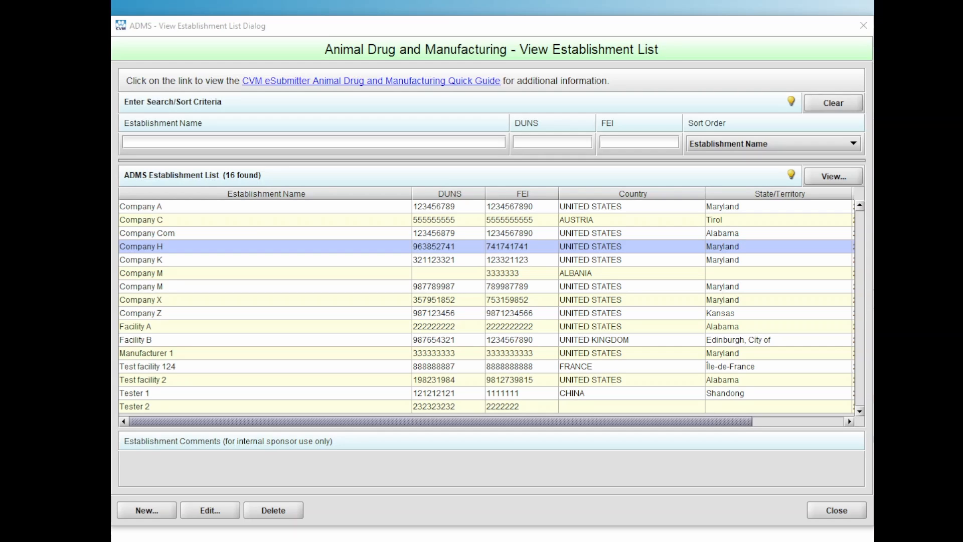
Step: Leave the establishment list and open the ADMS Supply Chains list, which is empty
left_click(835, 509)
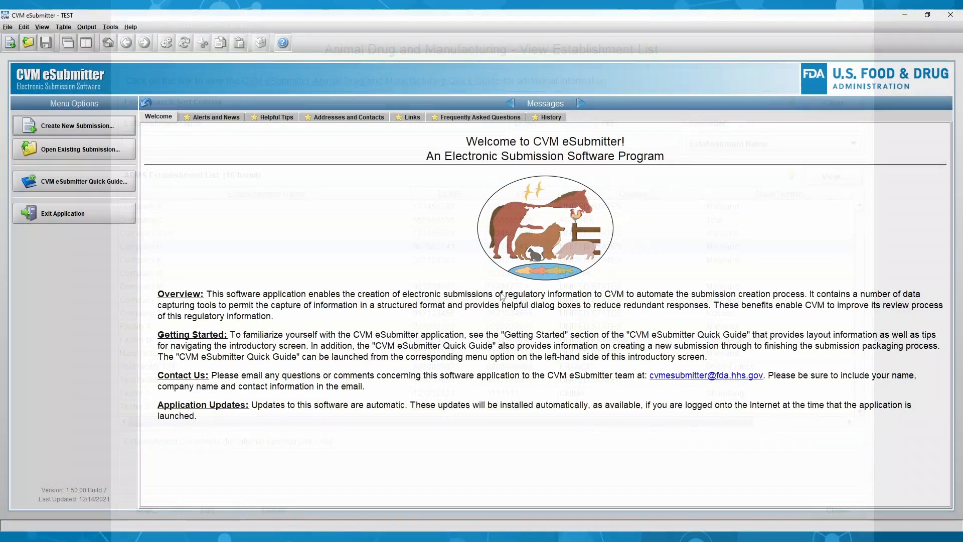
left_click(110, 26)
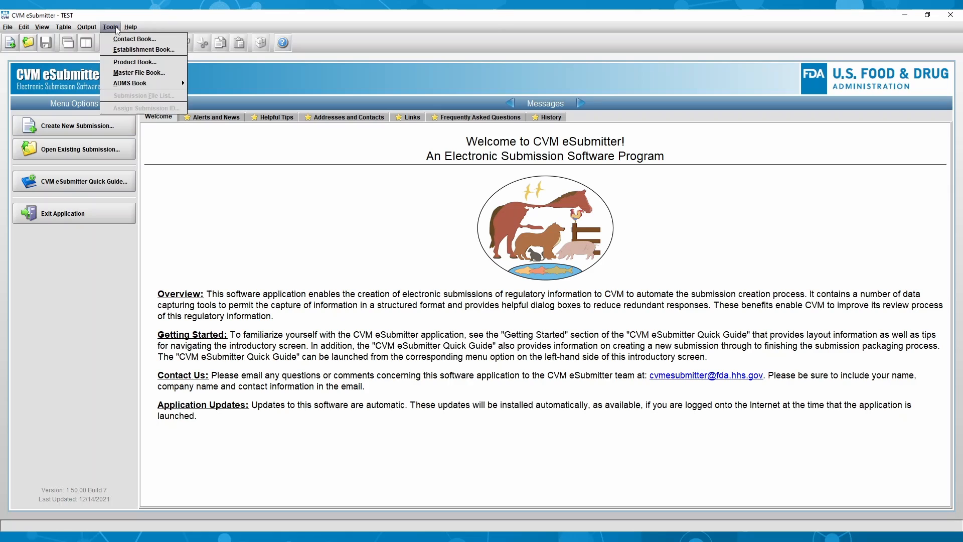
mouse_move(130, 83)
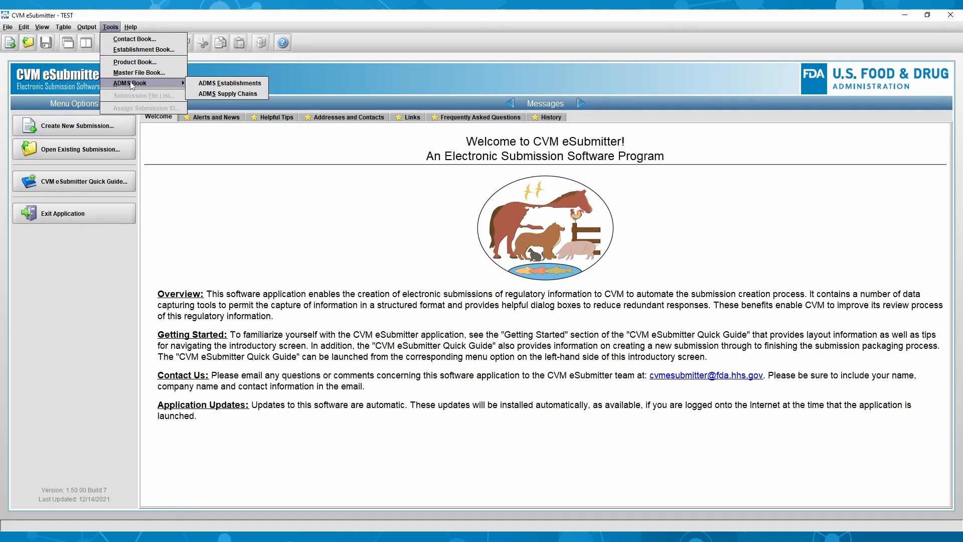
mouse_move(226, 93)
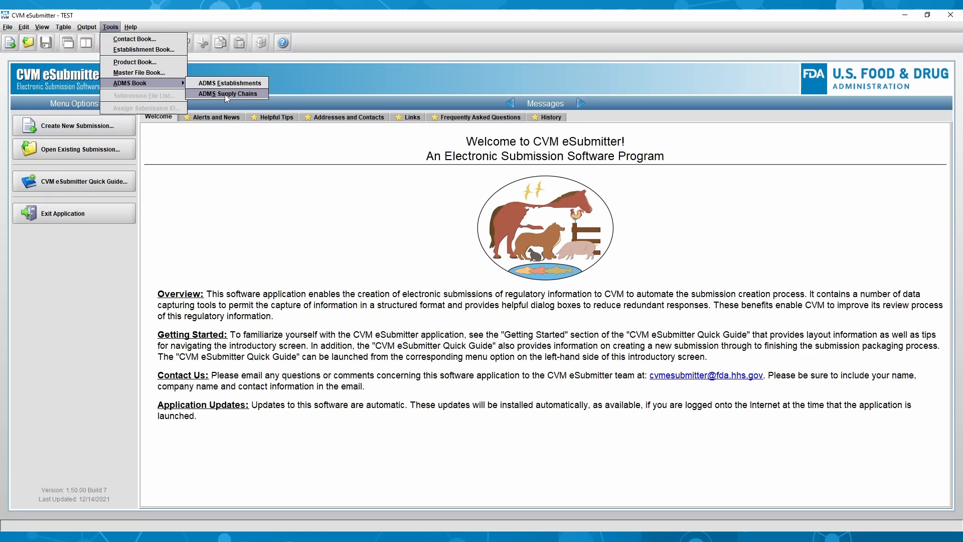
left_click(228, 93)
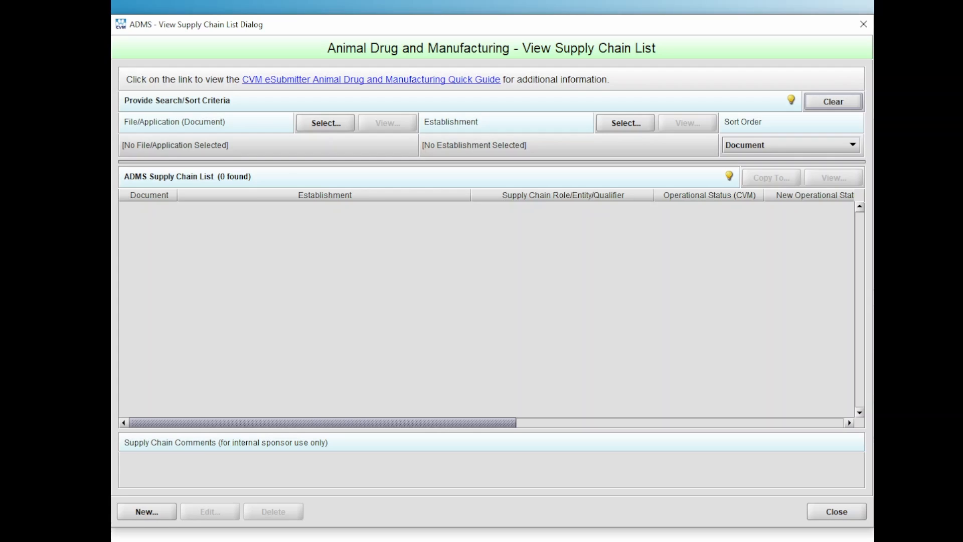
mouse_move(399, 141)
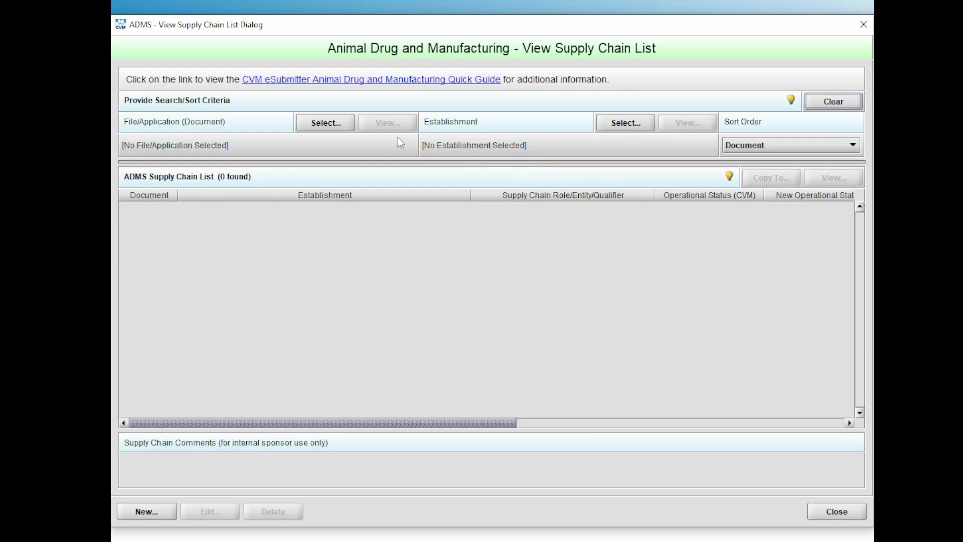
Step: Cancel the File/Application Select dialog and close the supply chain list
left_click(325, 122)
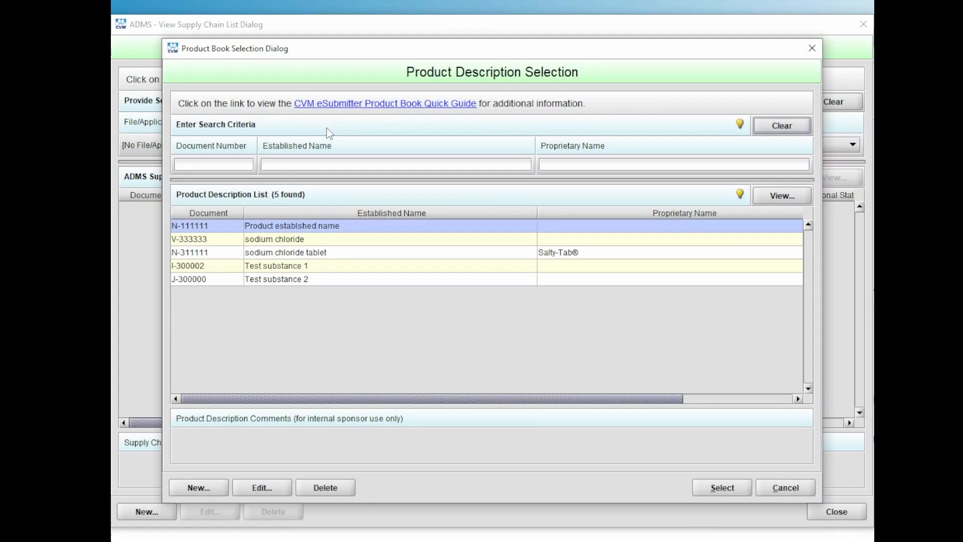
left_click(286, 252)
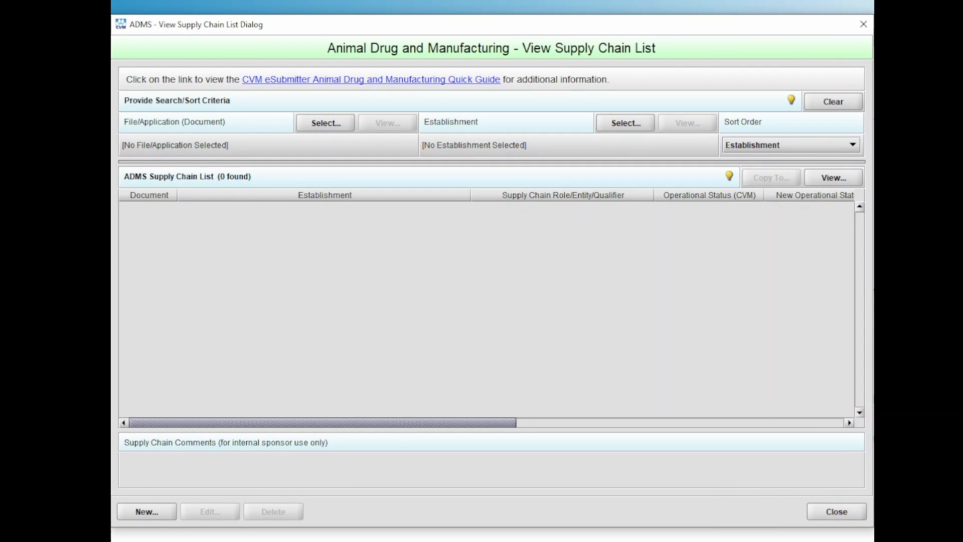
left_click(324, 122)
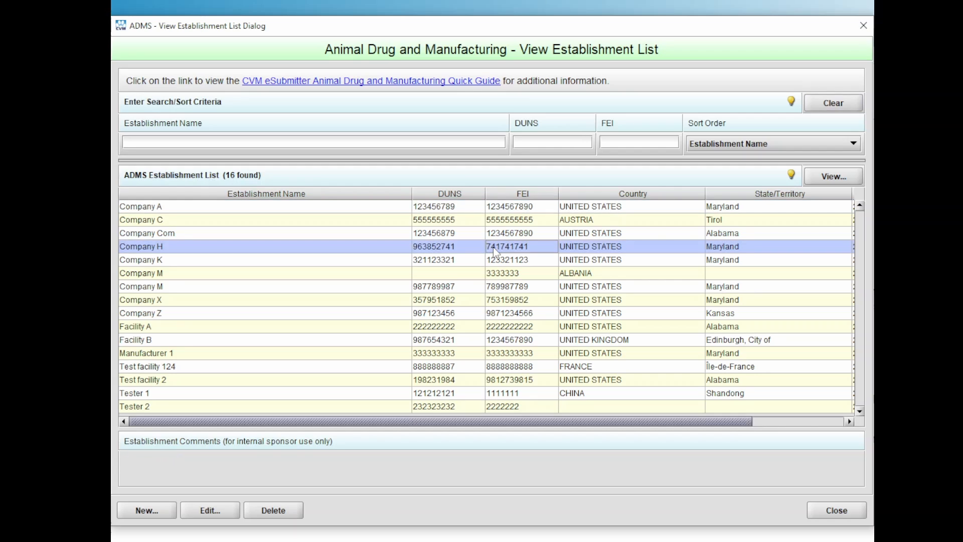
mouse_move(327, 464)
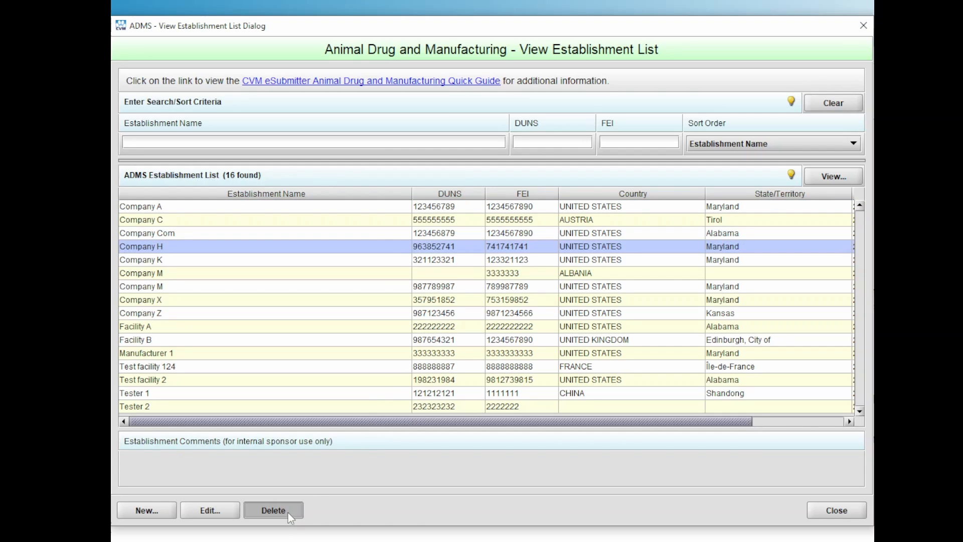
left_click(273, 510)
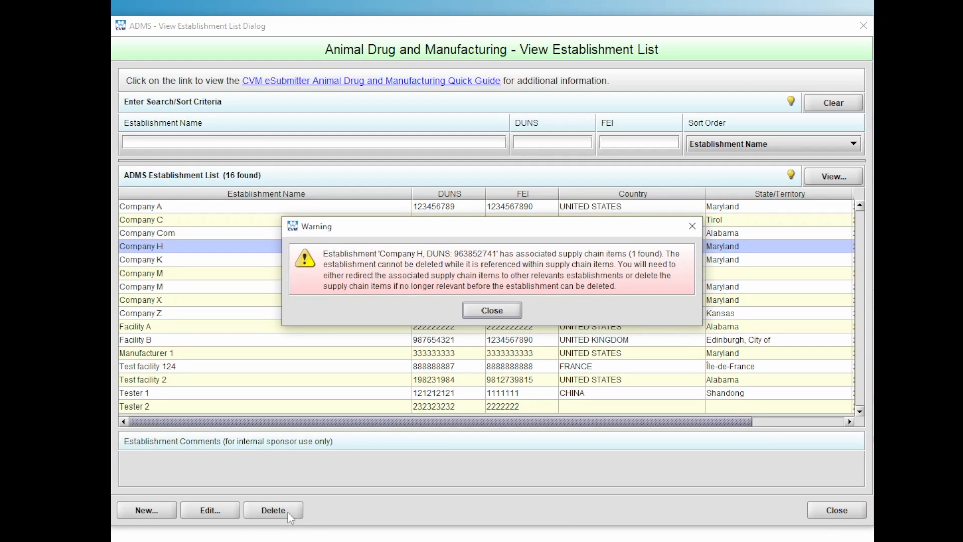
mouse_move(491, 310)
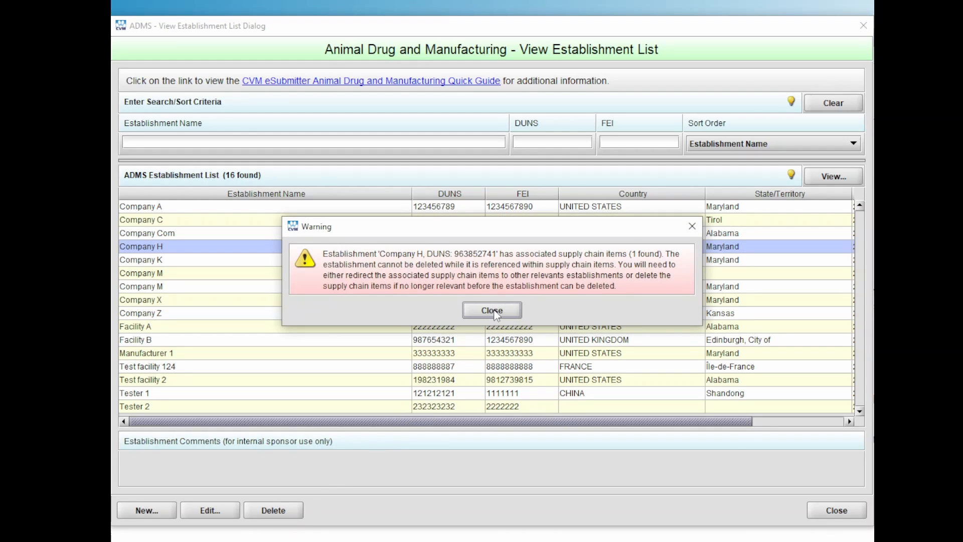
left_click(491, 310)
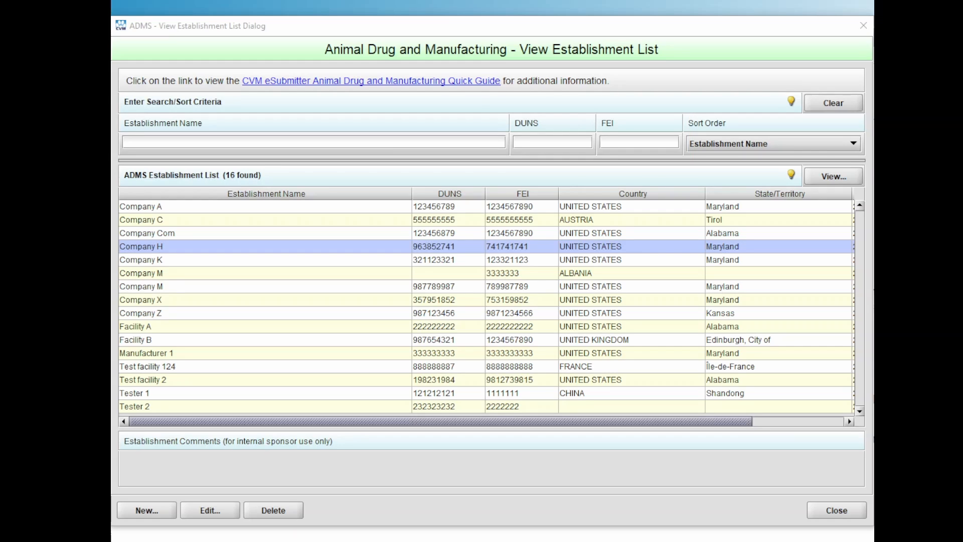
mouse_move(805, 106)
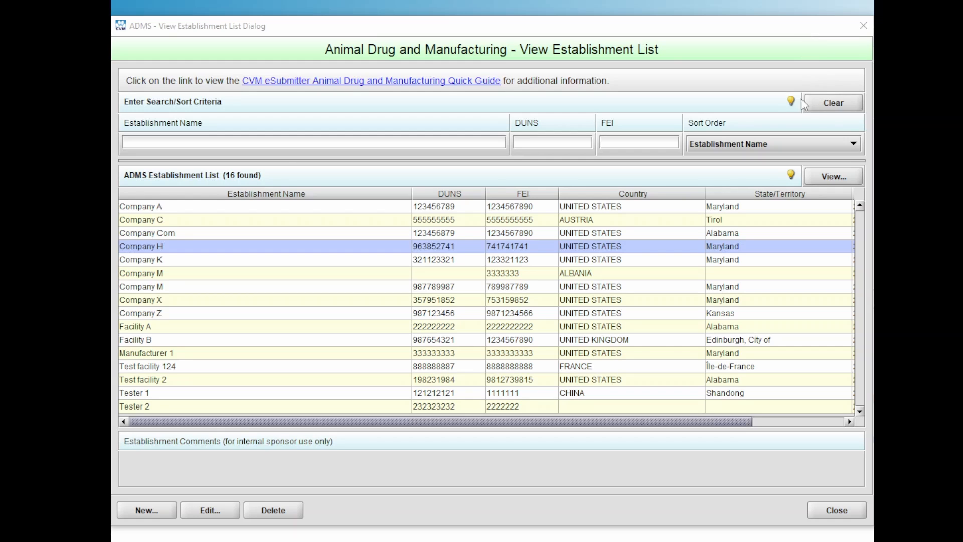
Step: Check the search help, then filter the establishment list by name 'Company'
left_click(791, 100)
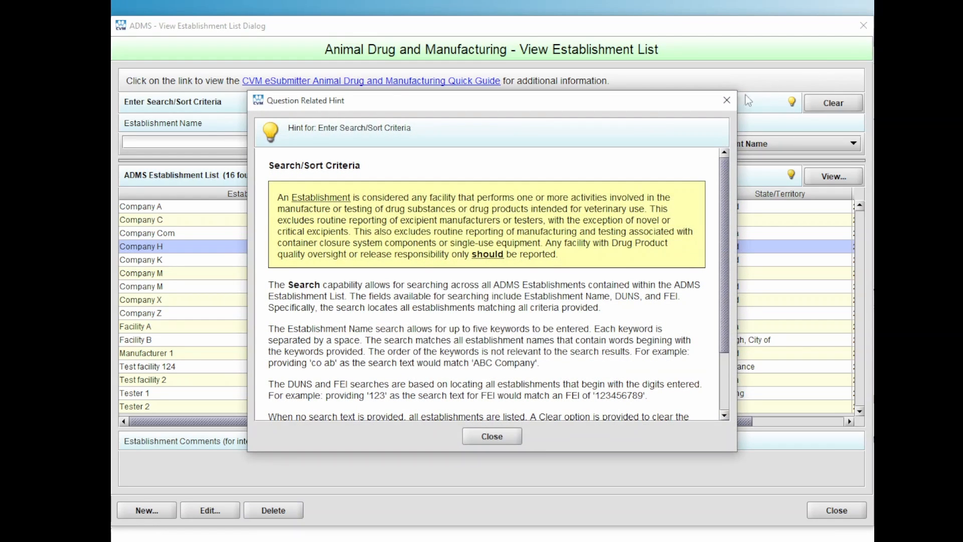
left_click(490, 436)
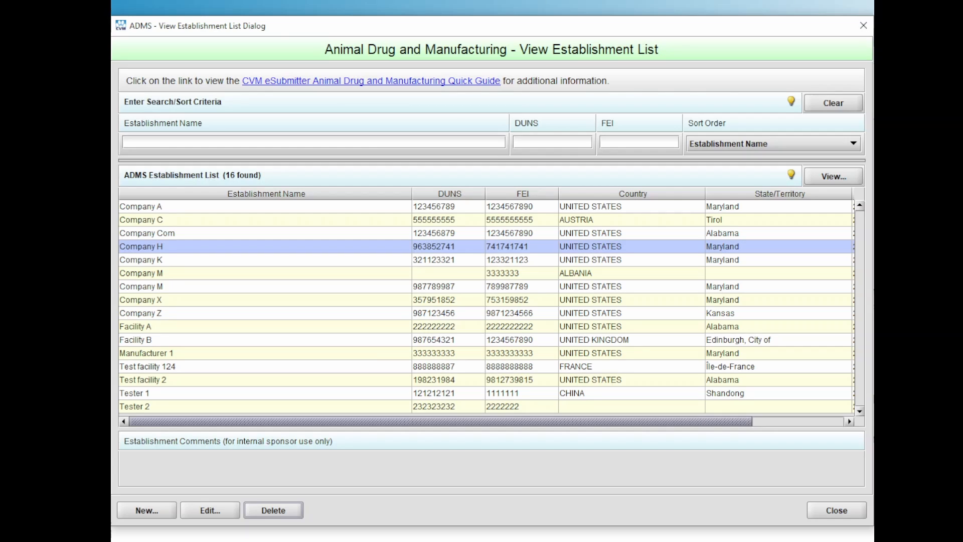
type("Company H")
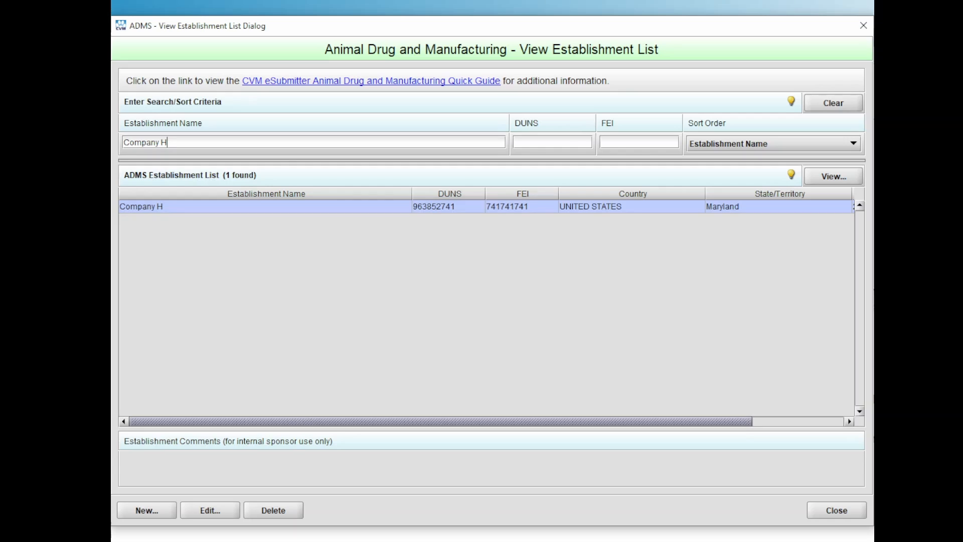
Step: Search all 'Company' establishments, sort by DUNS then by name, and clear the search to list all 16
key("Backspace")
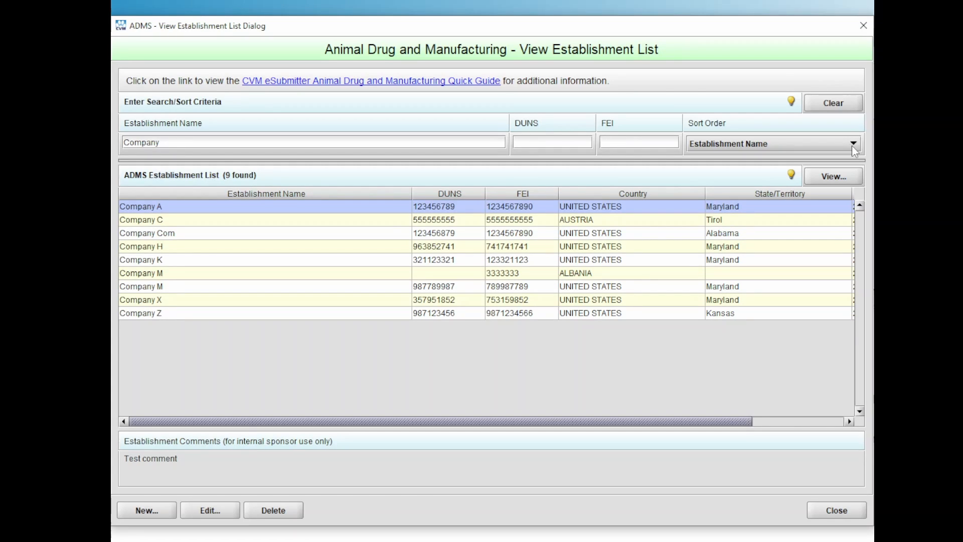
left_click(852, 143)
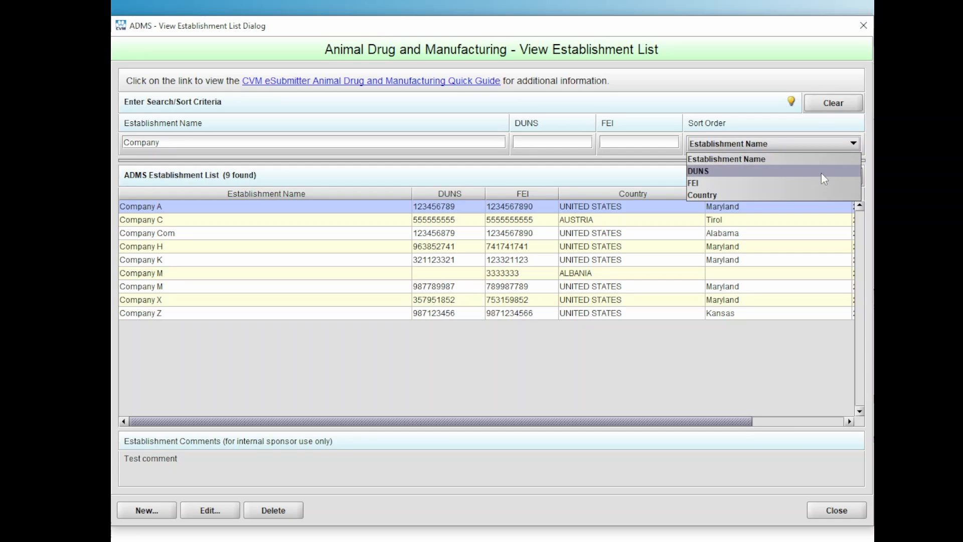
left_click(698, 171)
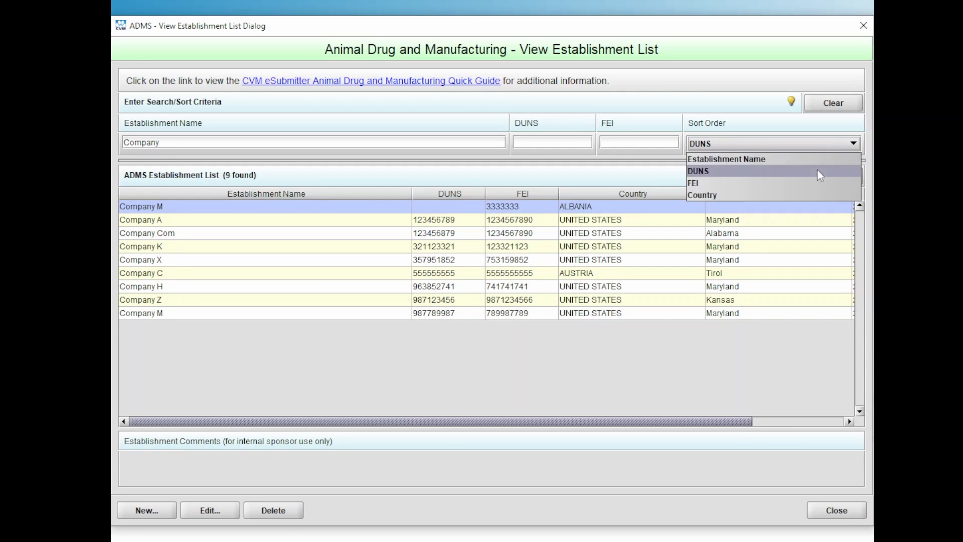
left_click(693, 183)
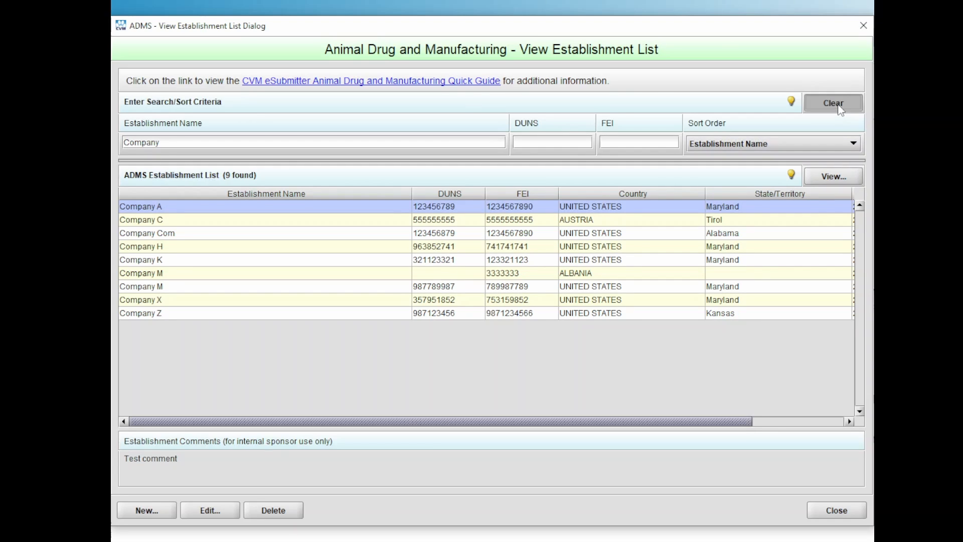
left_click(833, 102)
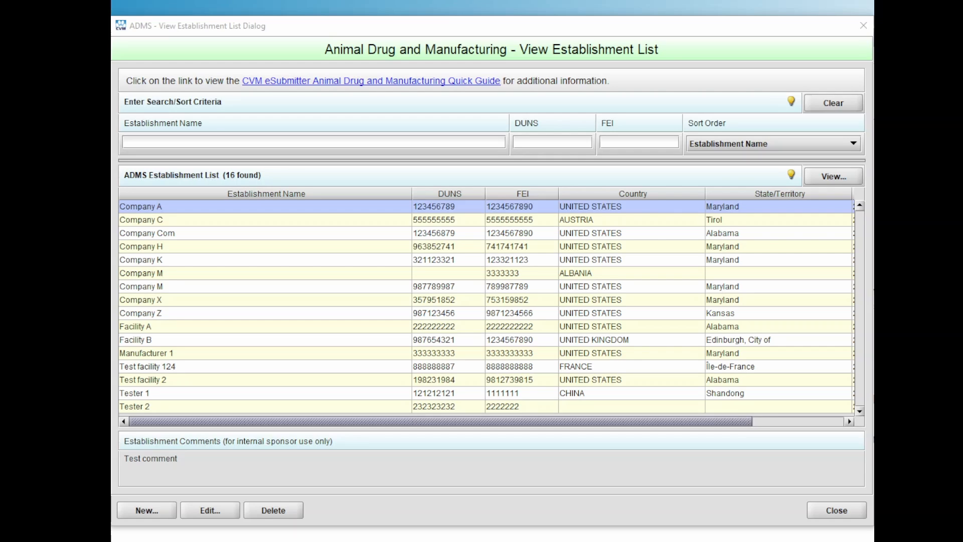
mouse_move(262, 220)
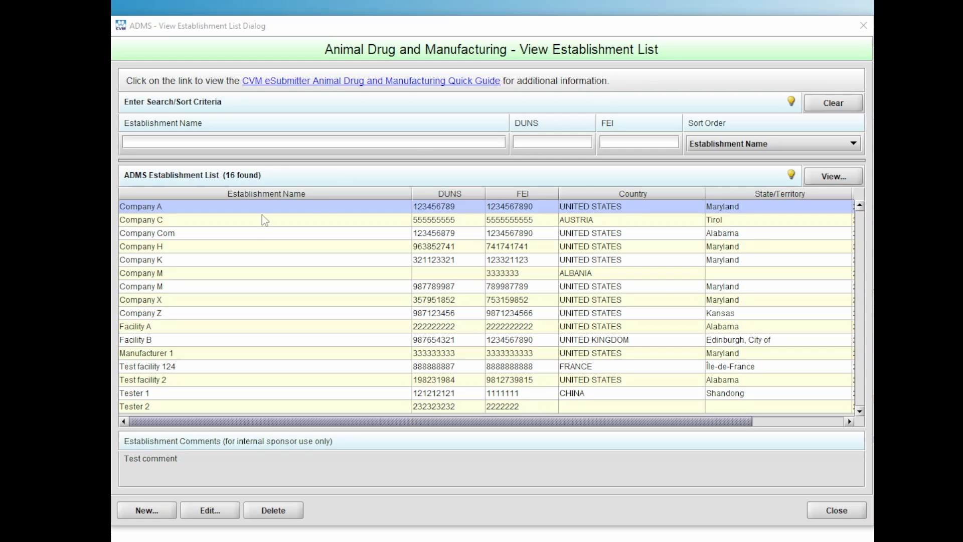
mouse_move(286, 226)
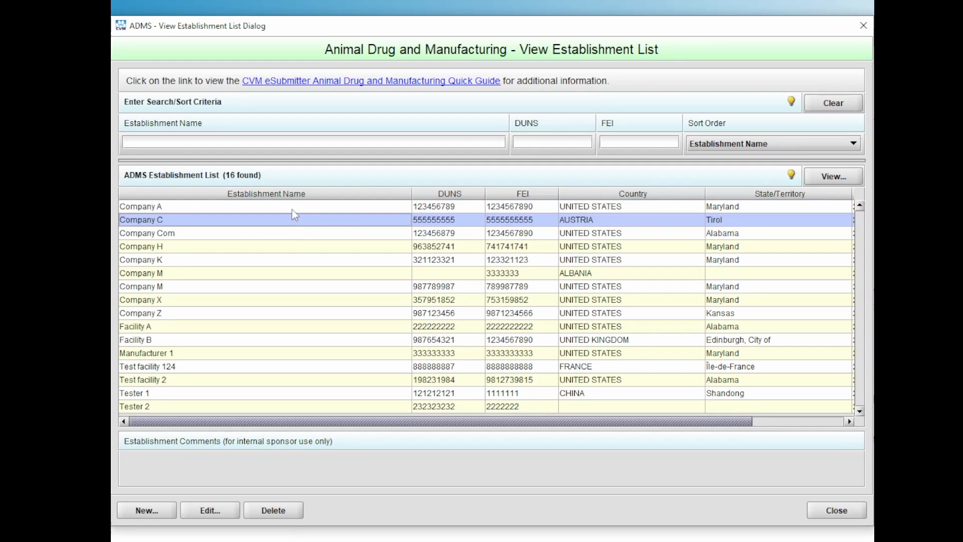
Step: Select Company A and bring up the Establishment Report Options dialog
left_click(141, 206)
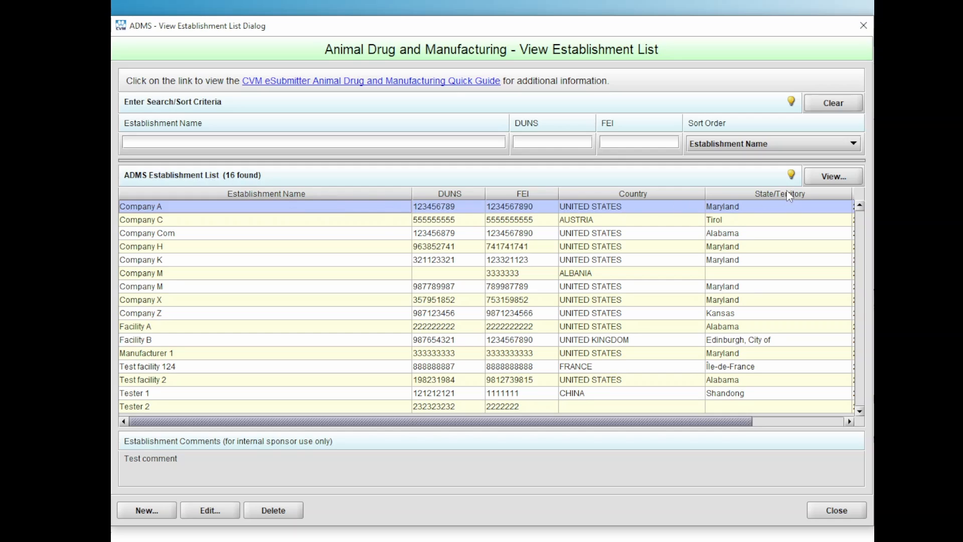
left_click(832, 176)
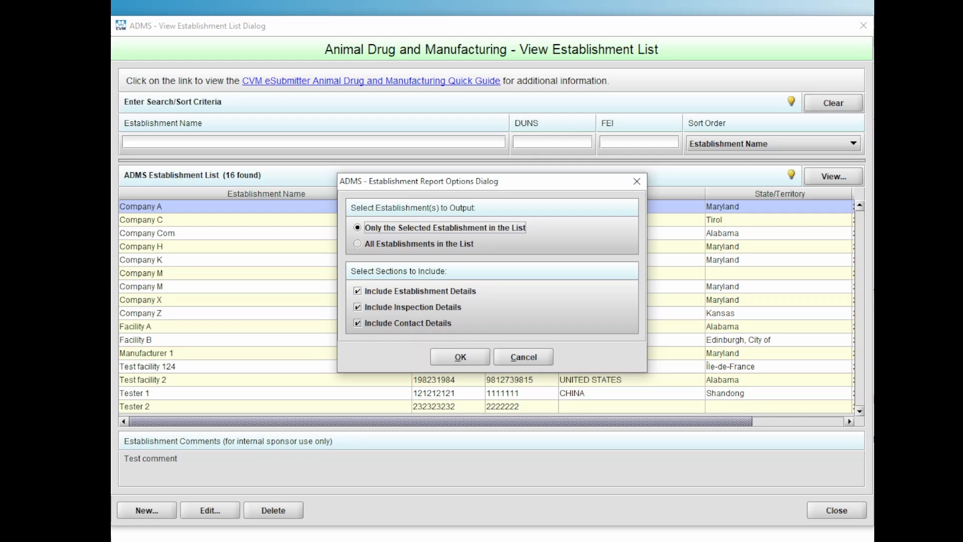
mouse_move(462, 251)
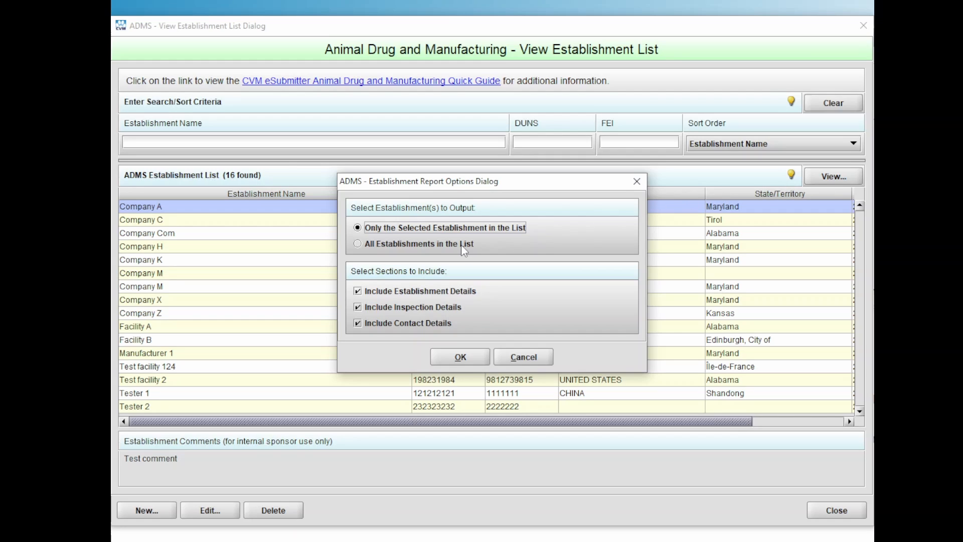
Step: Generate an HTML report of all establishments with details, inspections and contacts in the browser
left_click(357, 242)
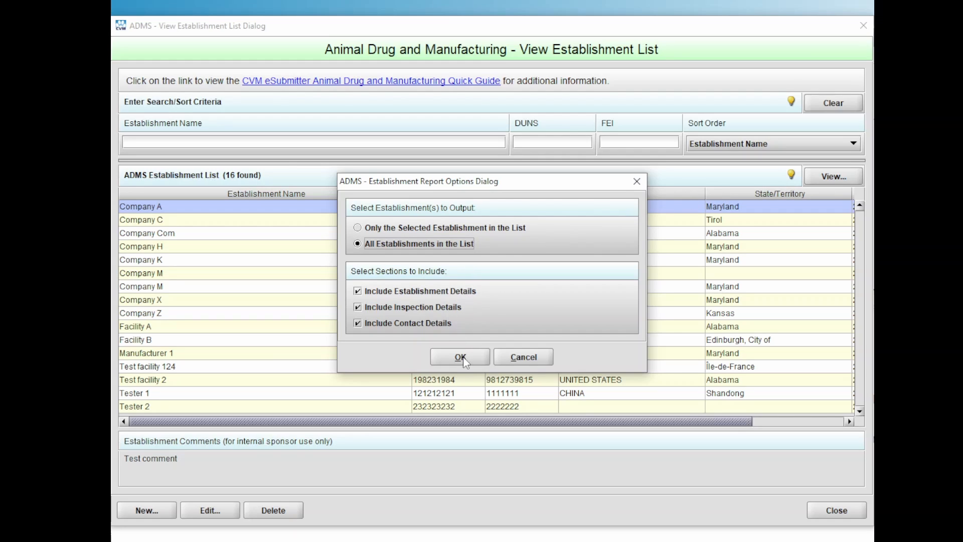
left_click(459, 357)
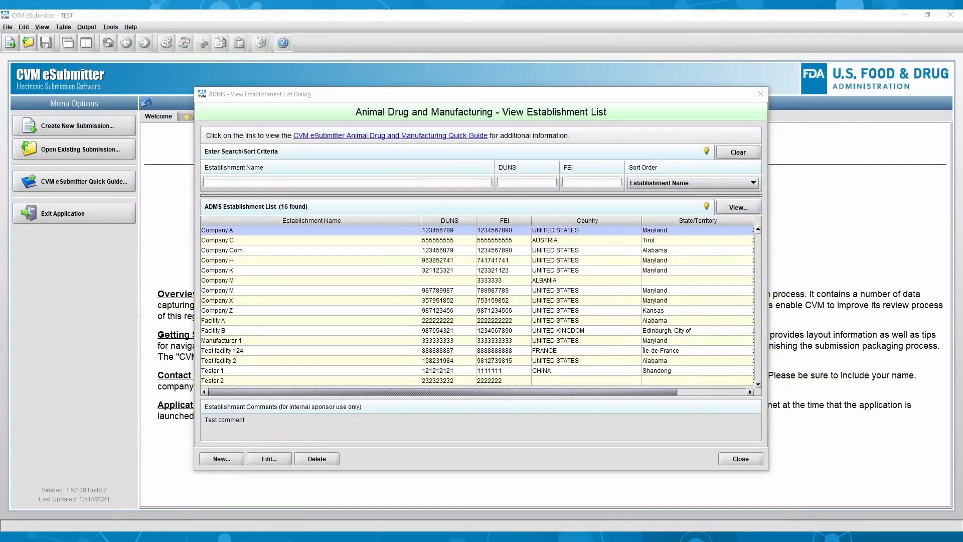
left_click(737, 207)
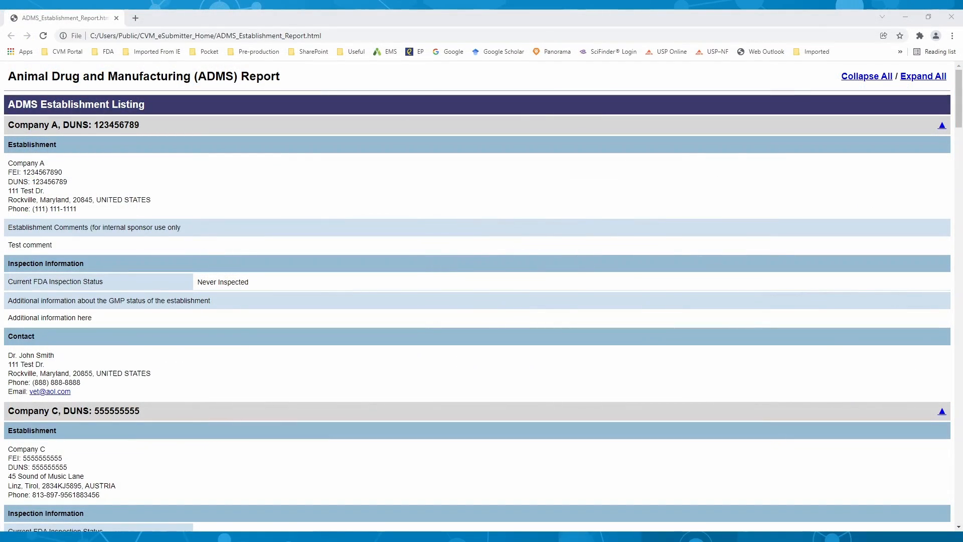